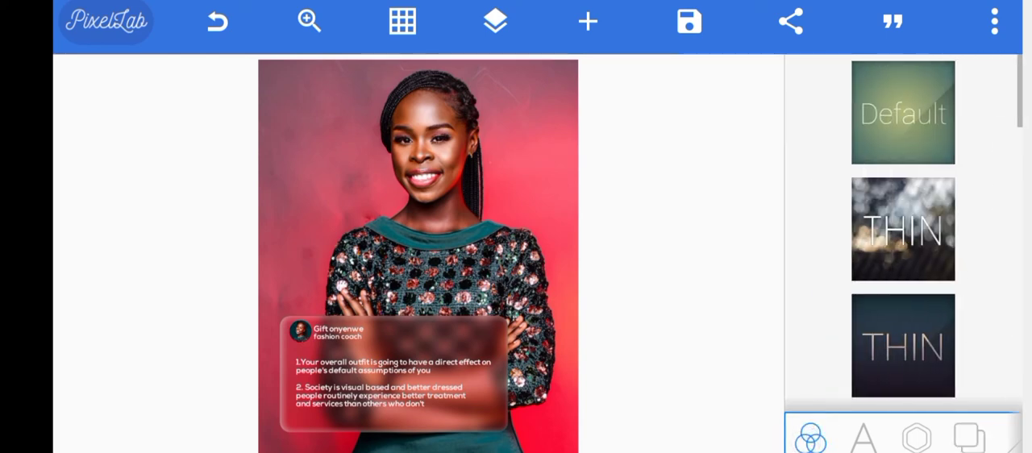
Start a fresh blank project and bring up the project options list.
{"action": "scroll", "scroll_direction": "down", "scroll_amount": 3}
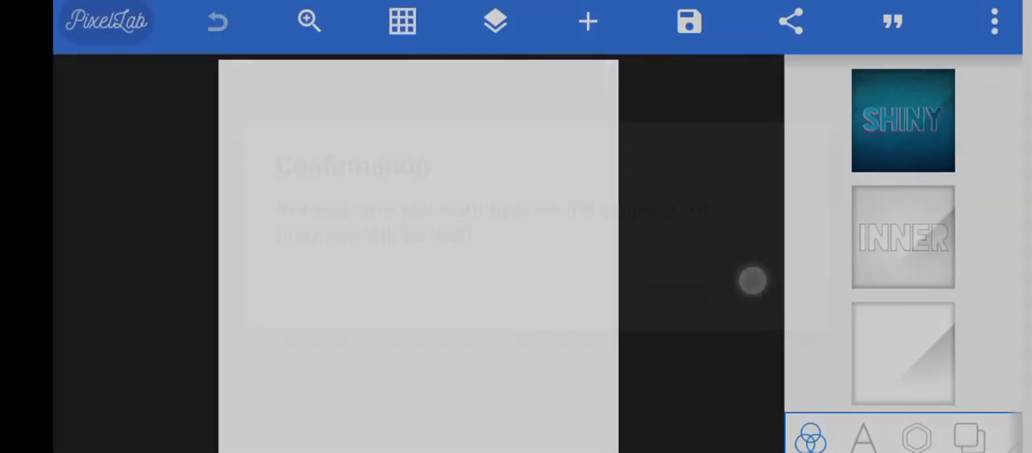
{"action": "left_click", "coordinate": [990, 19]}
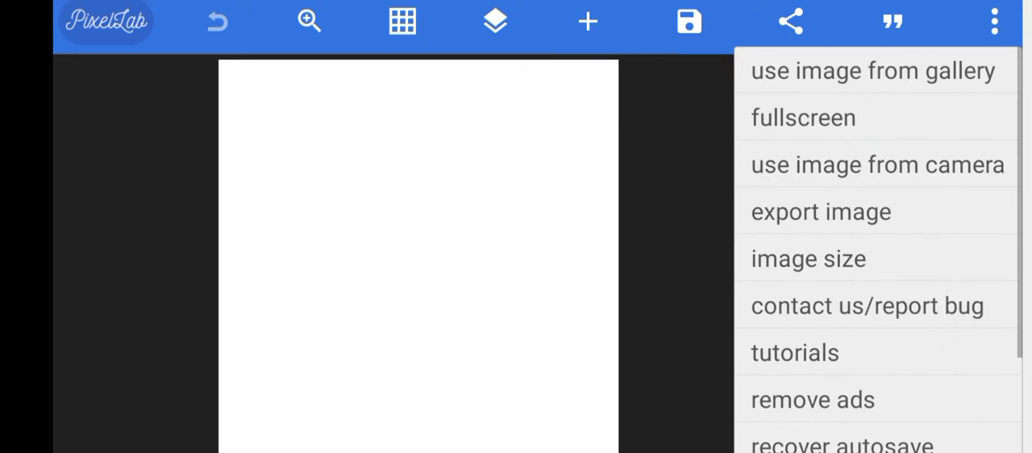
Enter custom width and height values in the image size settings.
{"action": "left_click", "coordinate": [820, 211]}
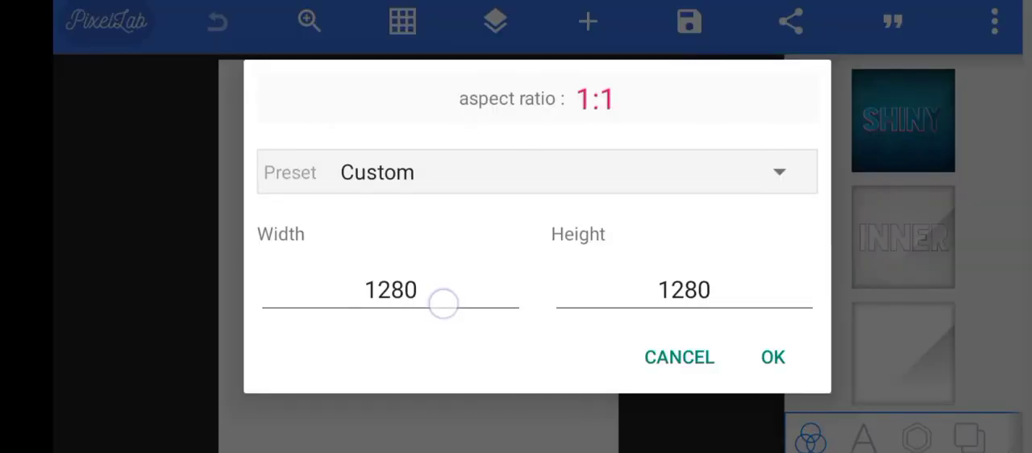
{"action": "left_click", "coordinate": [390, 291]}
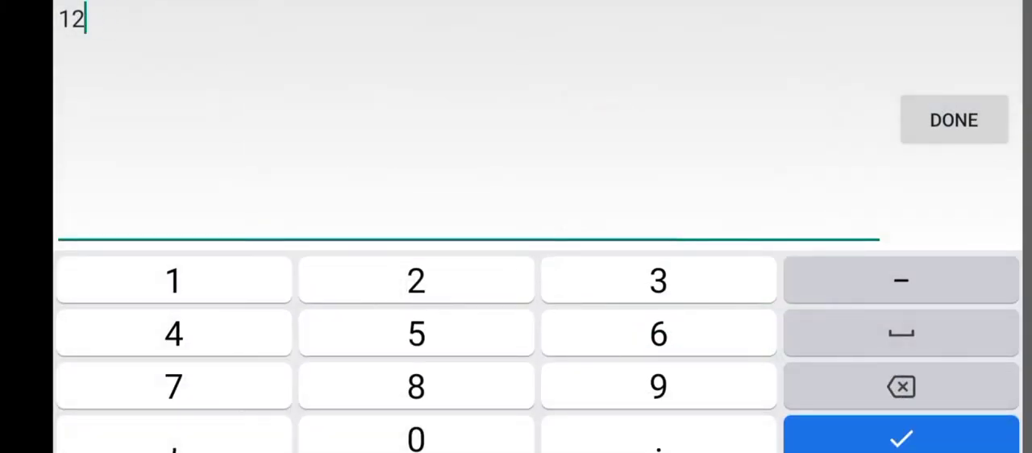
{"action": "left_click", "coordinate": [657, 280]}
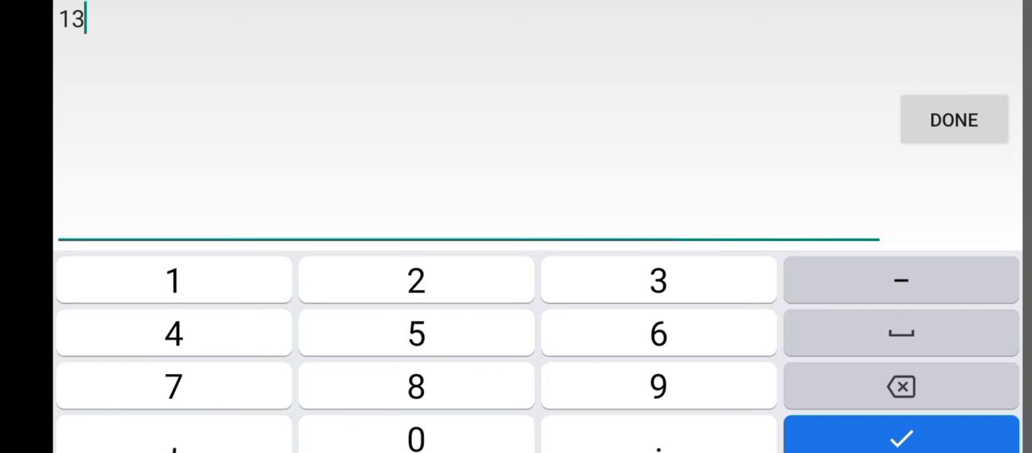
{"action": "left_click", "coordinate": [949, 119]}
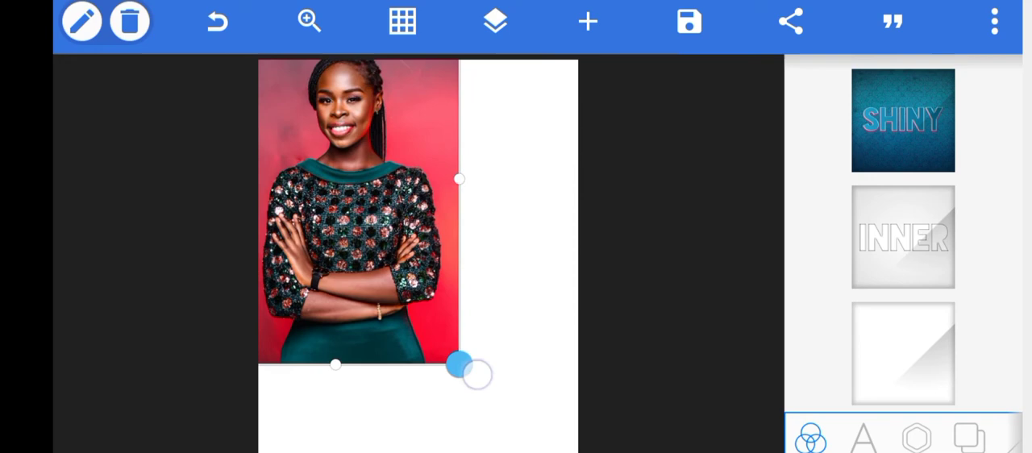
Enlarge the imported portrait to cover the whole canvas and confirm its placement.
{"action": "left_click_drag", "start_coordinate": [458, 371], "coordinate": [503, 419]}
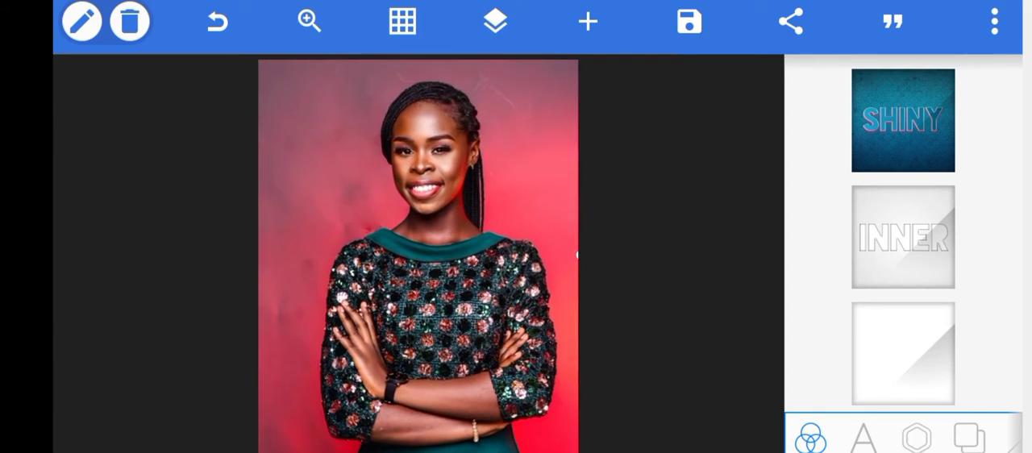
{"action": "left_click", "coordinate": [493, 20]}
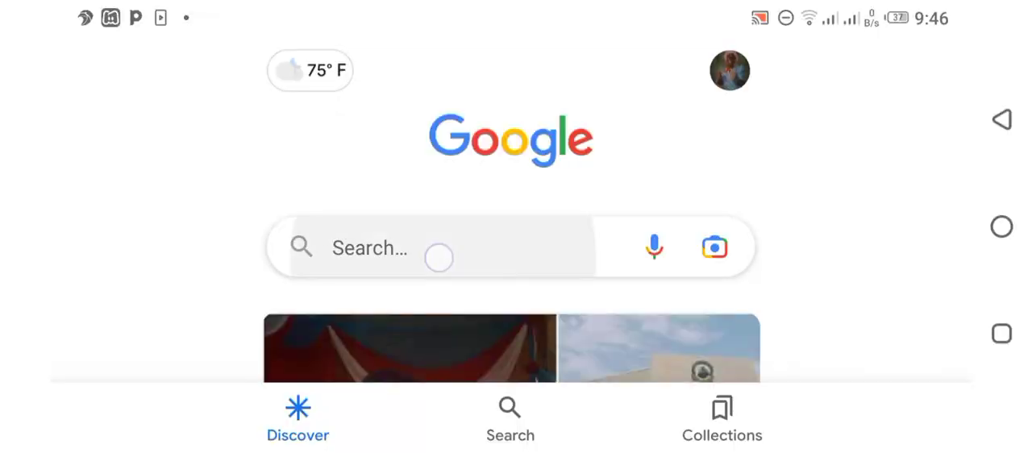
Search Google for 'blur images online' and open the LunaPic result.
{"action": "left_click", "coordinate": [438, 248]}
{"action": "type", "text": "blur images online"}
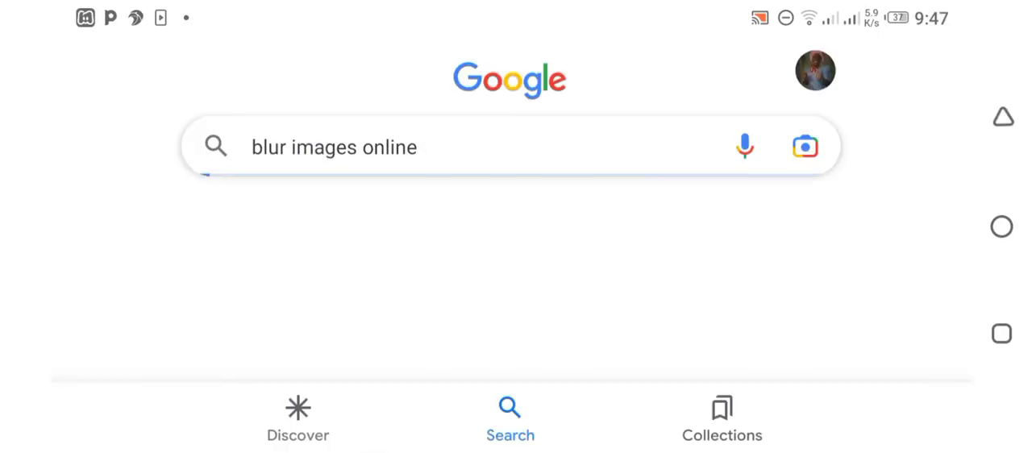
{"action": "key", "text": "Enter"}
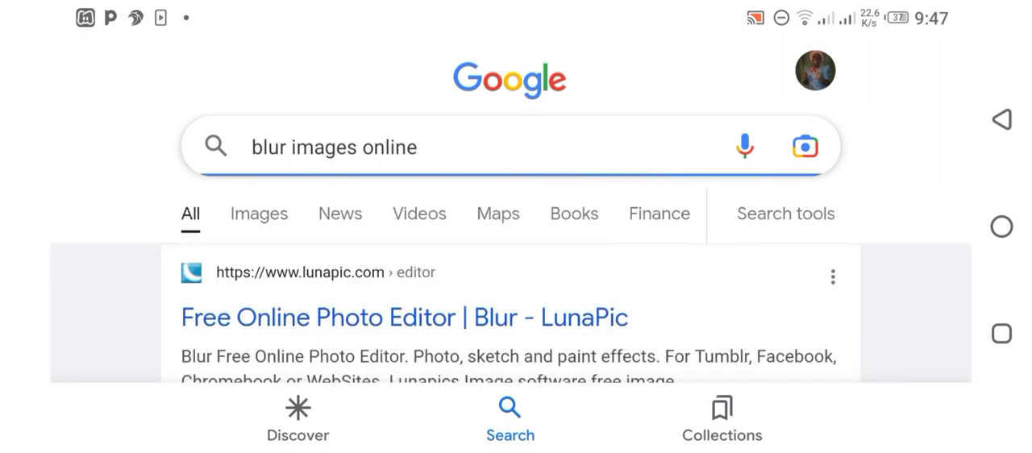
{"action": "scroll", "scroll_direction": "down", "scroll_amount": 3}
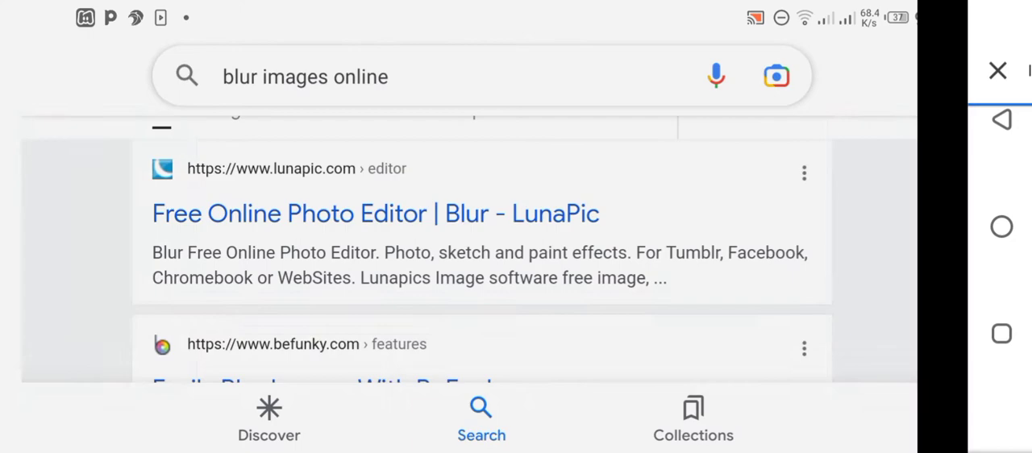
{"action": "left_click", "coordinate": [374, 212]}
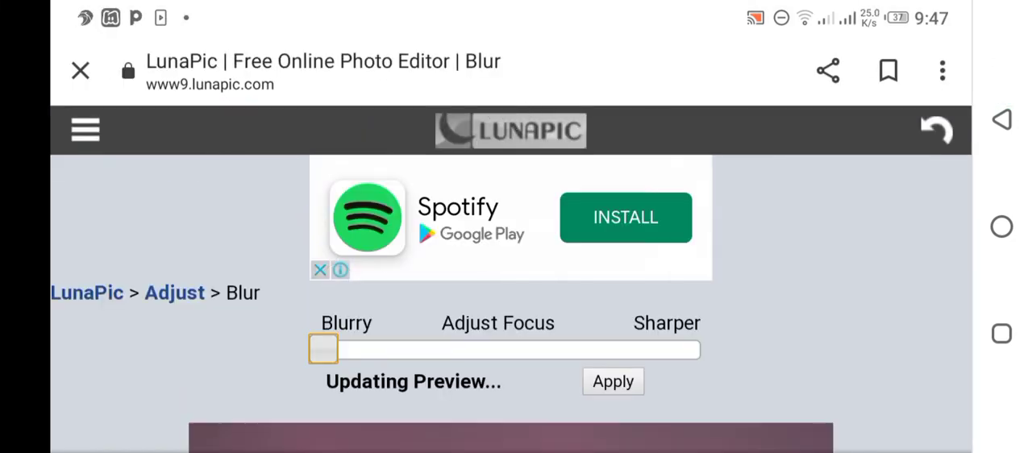
Slide Adjust Focus toward Blurry to blur the portrait and return to PixelLab.
{"action": "left_click_drag", "start_coordinate": [322, 348], "coordinate": [367, 348]}
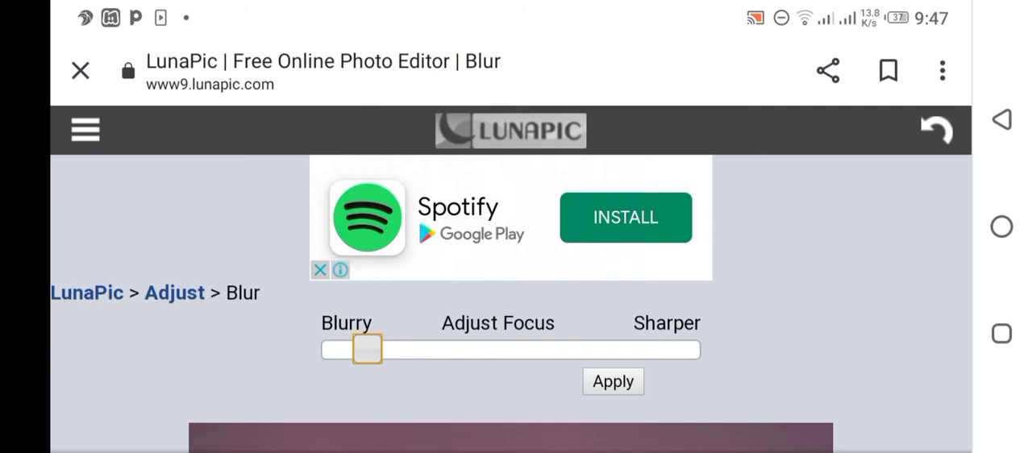
{"action": "scroll", "scroll_direction": "down", "scroll_amount": 3}
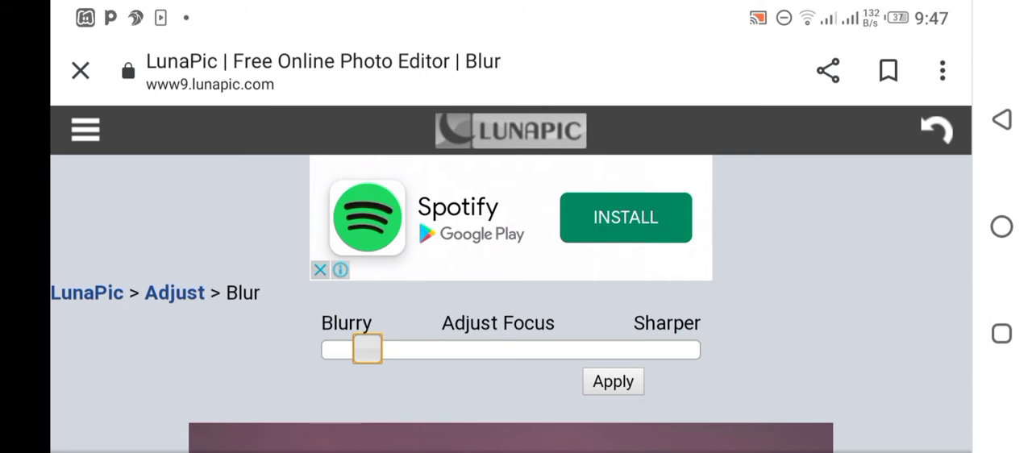
{"action": "scroll", "scroll_direction": "down", "scroll_amount": 3}
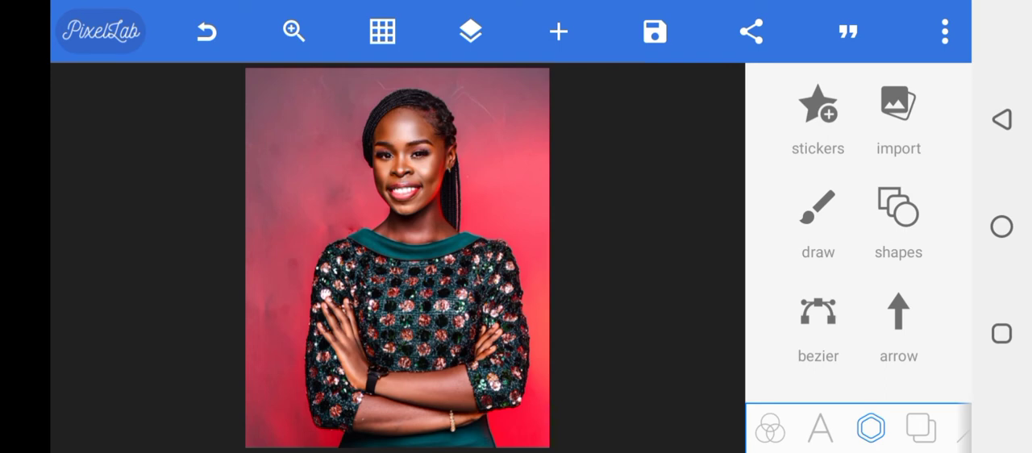
Import the blurred portrait from the gallery without cropping it.
{"action": "left_click", "coordinate": [559, 32]}
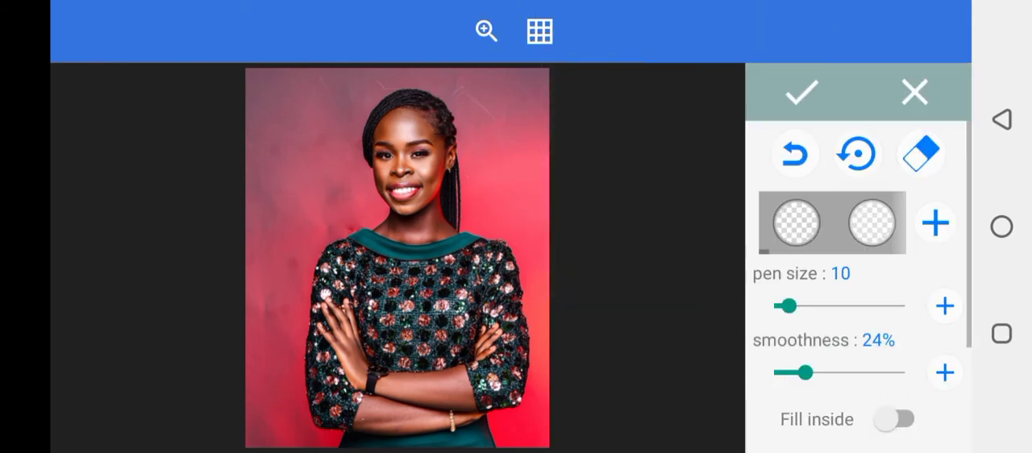
{"action": "left_click", "coordinate": [803, 94]}
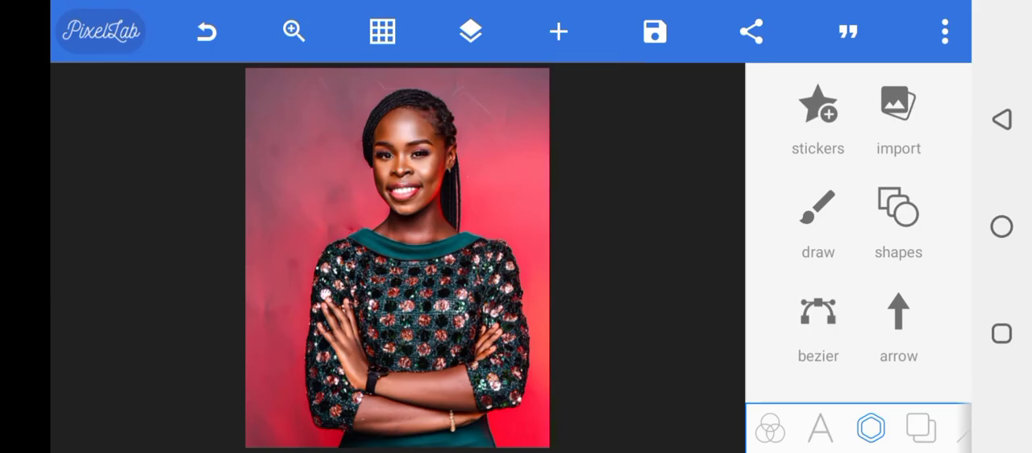
{"action": "left_click", "coordinate": [898, 105]}
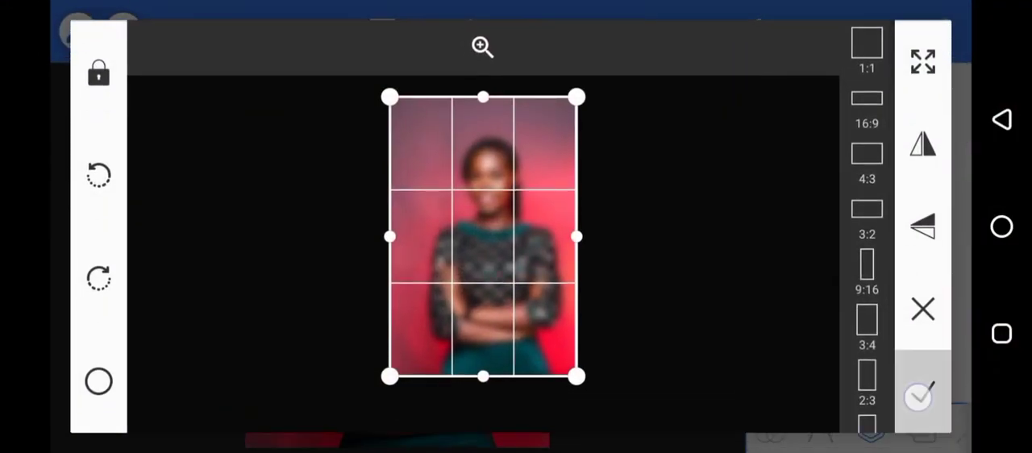
{"action": "left_click", "coordinate": [926, 397]}
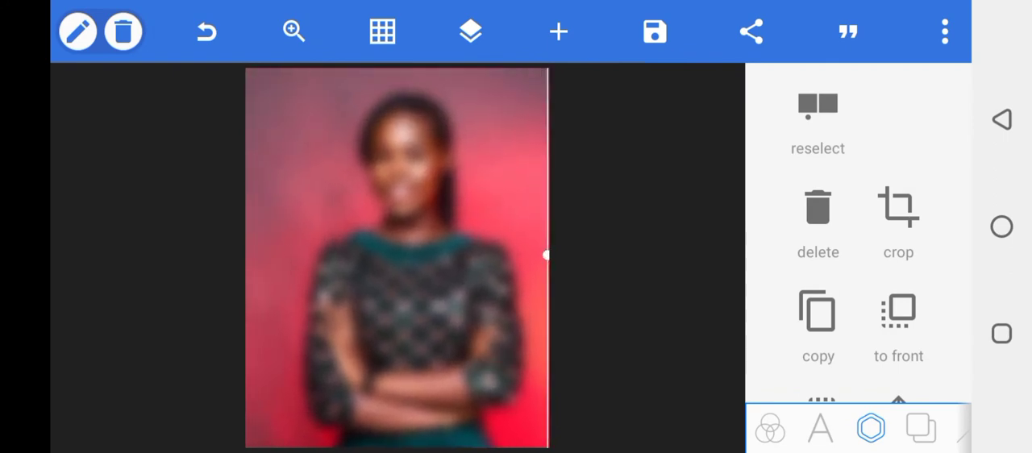
Send the blurred copy behind the sharp portrait and verify in the Layers panel.
{"action": "left_click", "coordinate": [466, 29]}
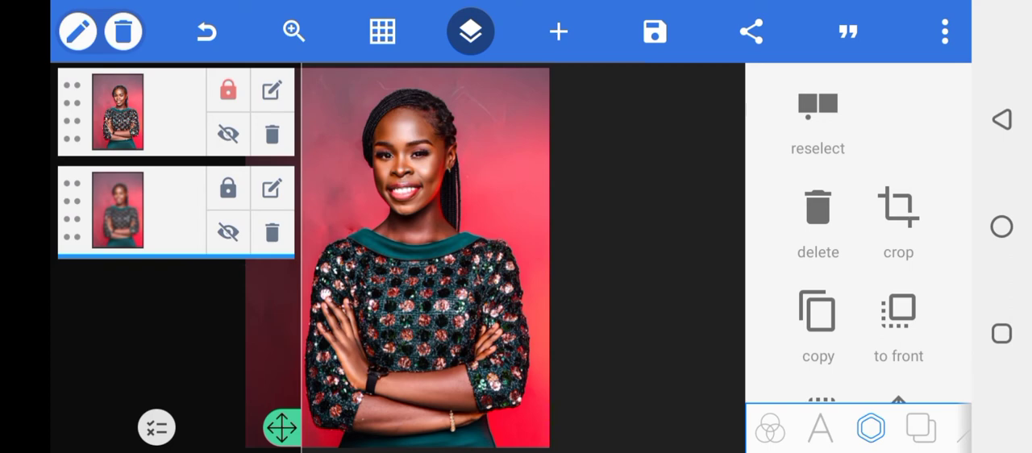
{"action": "left_click", "coordinate": [227, 187]}
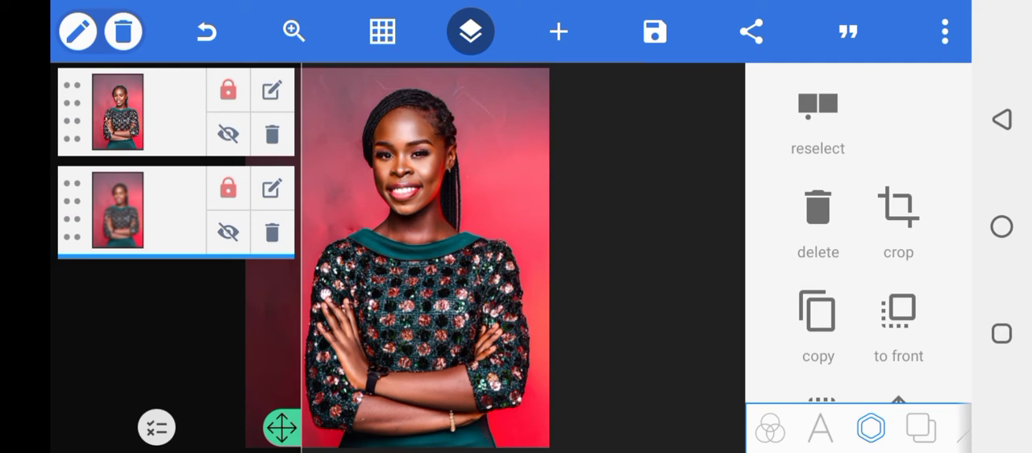
{"action": "left_click", "coordinate": [473, 29]}
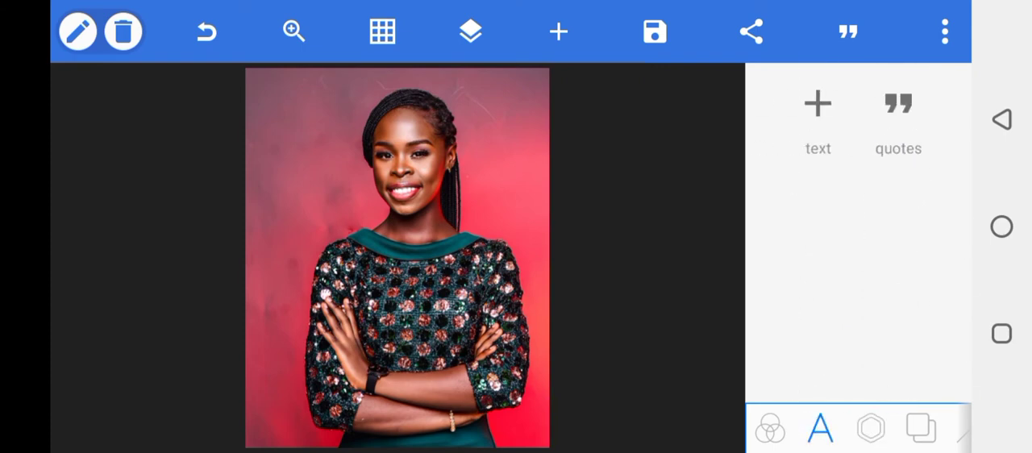
Add a rectangle, stretch it into a wide panel over her arms with 10% corner radius.
{"action": "left_click", "coordinate": [873, 427]}
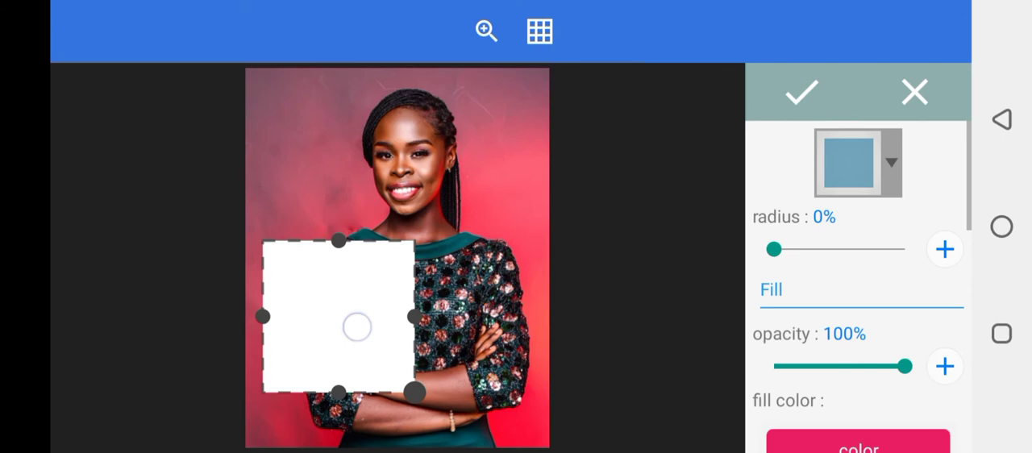
{"action": "left_click_drag", "start_coordinate": [358, 325], "coordinate": [326, 277]}
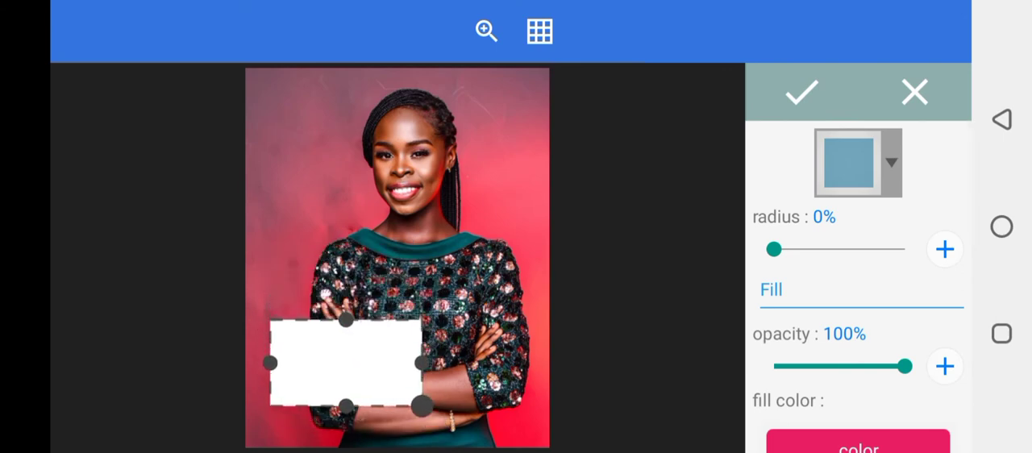
{"action": "left_click_drag", "start_coordinate": [774, 248], "coordinate": [777, 249]}
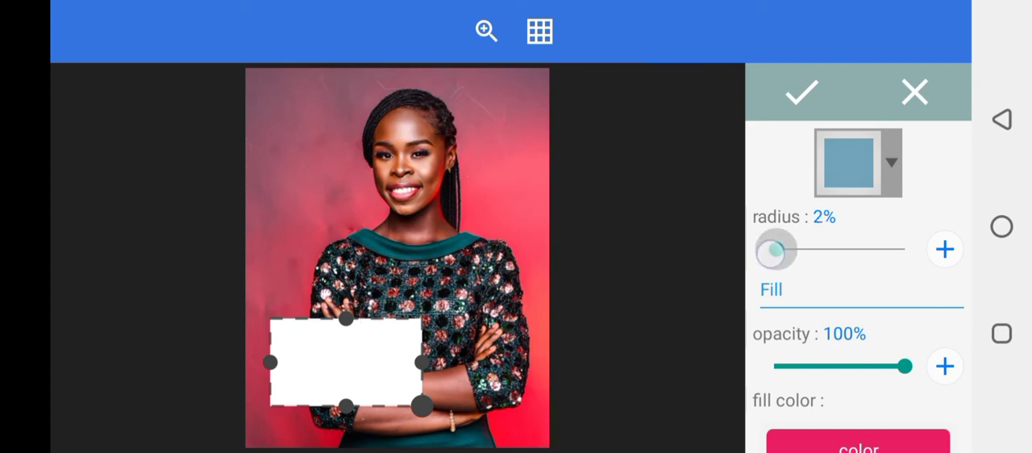
{"action": "left_click_drag", "start_coordinate": [775, 248], "coordinate": [787, 248]}
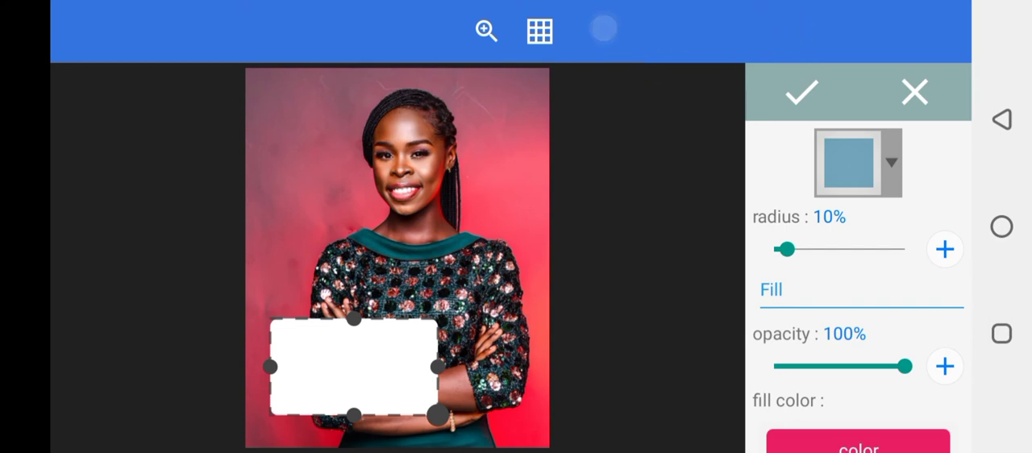
{"action": "scroll", "scroll_direction": "down", "scroll_amount": 3}
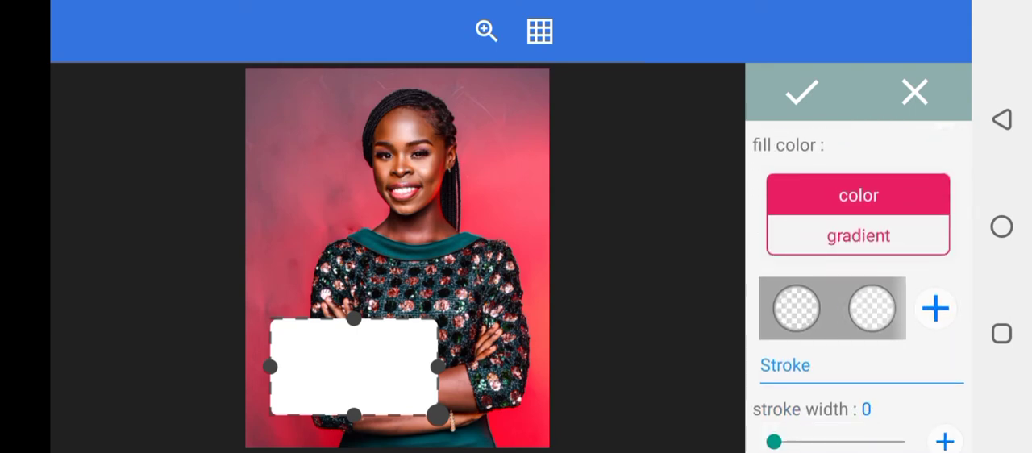
Fill the rounded panel with solid green and confirm the shape.
{"action": "left_click", "coordinate": [869, 310]}
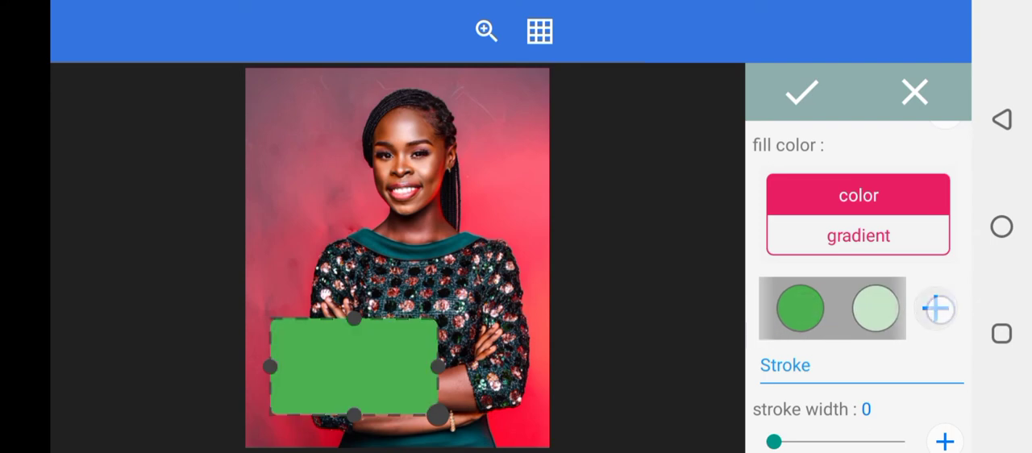
{"action": "left_click", "coordinate": [802, 90]}
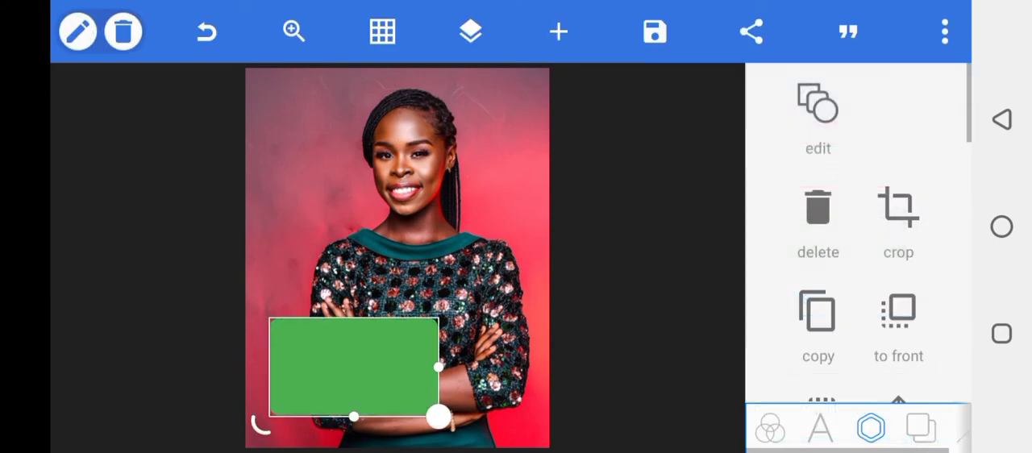
{"action": "scroll", "scroll_direction": "down", "scroll_amount": 3}
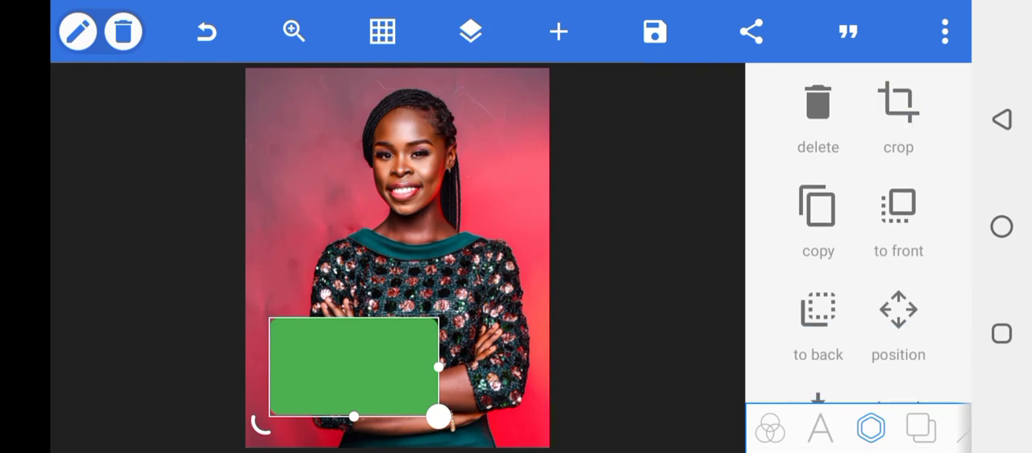
Multi-select the rectangle and portrait layers and merge them into one.
{"action": "left_click", "coordinate": [471, 29]}
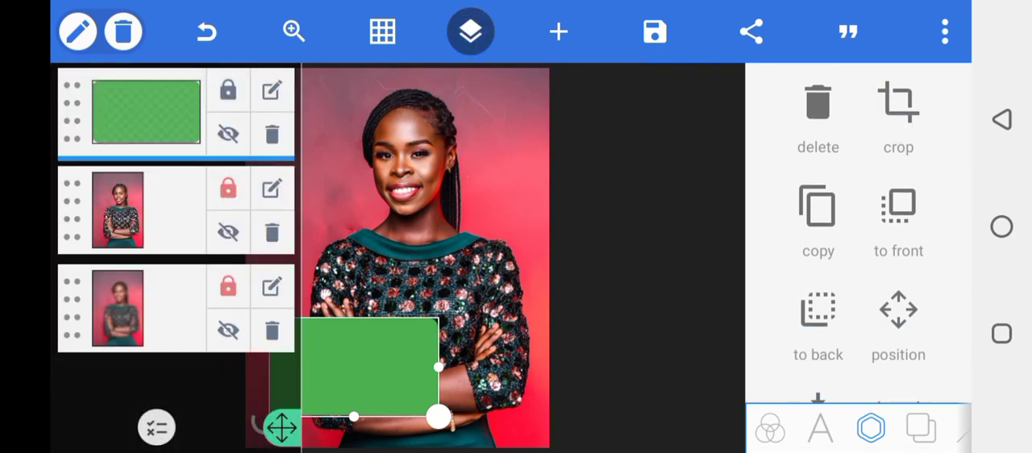
{"action": "left_click", "coordinate": [129, 210]}
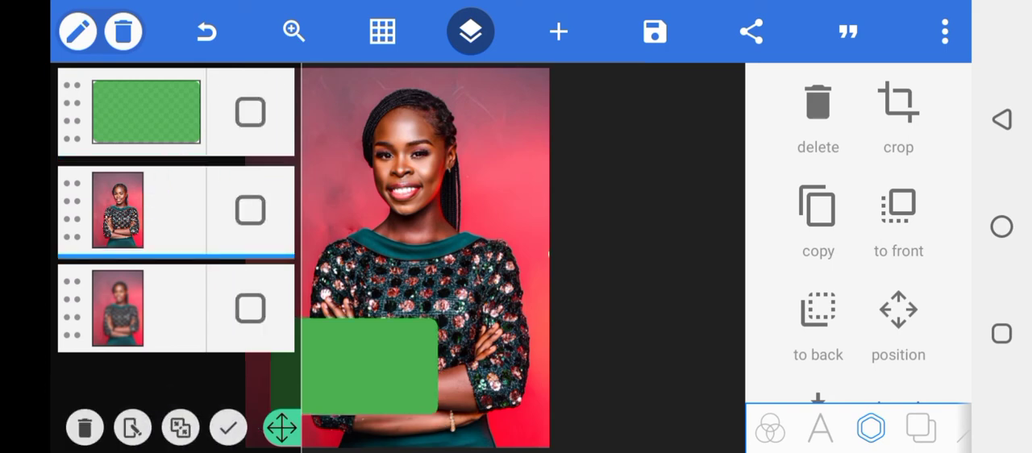
{"action": "left_click", "coordinate": [249, 209]}
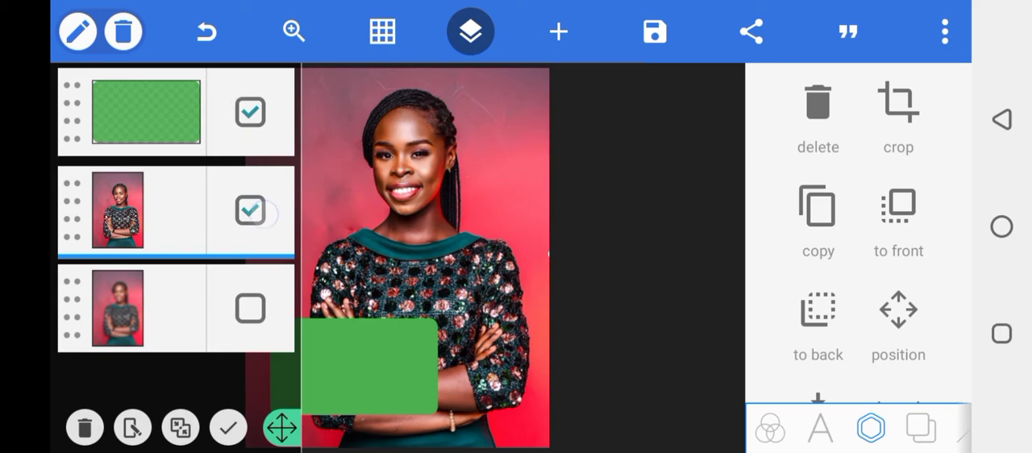
{"action": "left_click", "coordinate": [181, 427]}
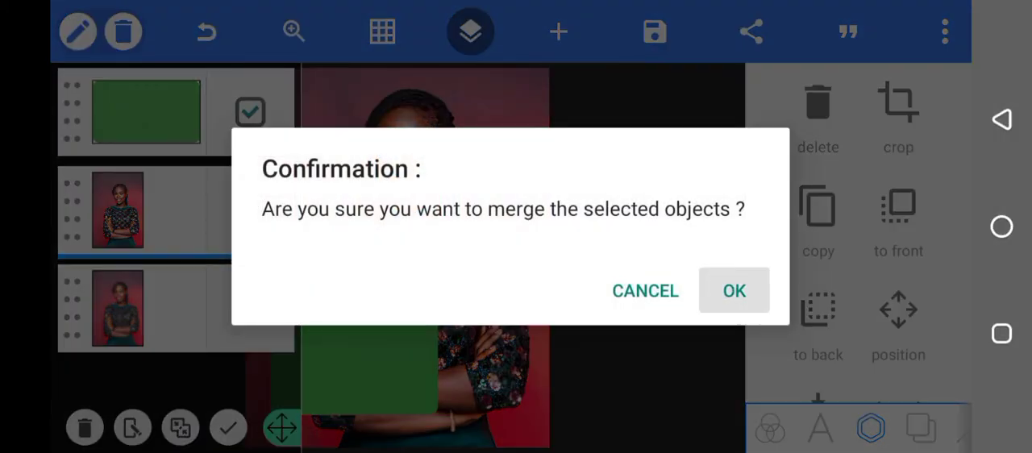
{"action": "left_click", "coordinate": [734, 290]}
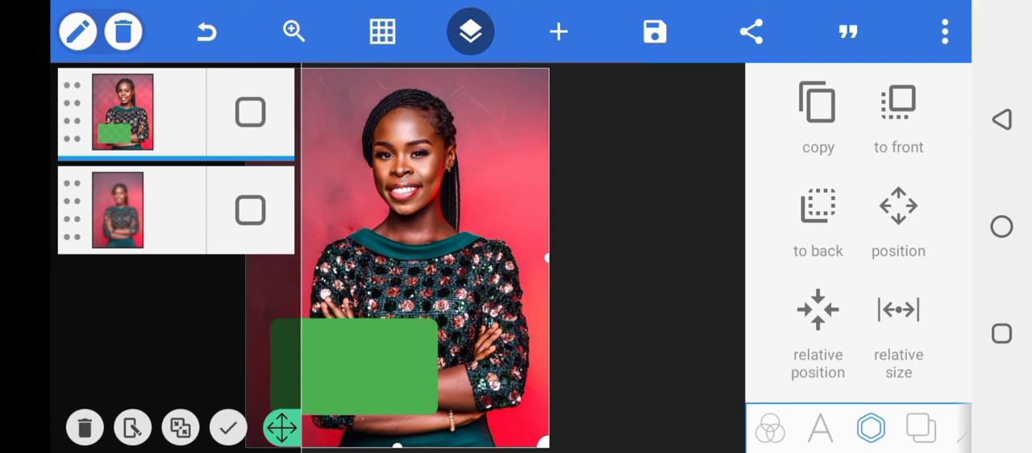
Erase the green panel area so the blurred portrait shows through over her arms.
{"action": "scroll", "scroll_direction": "down", "scroll_amount": 3}
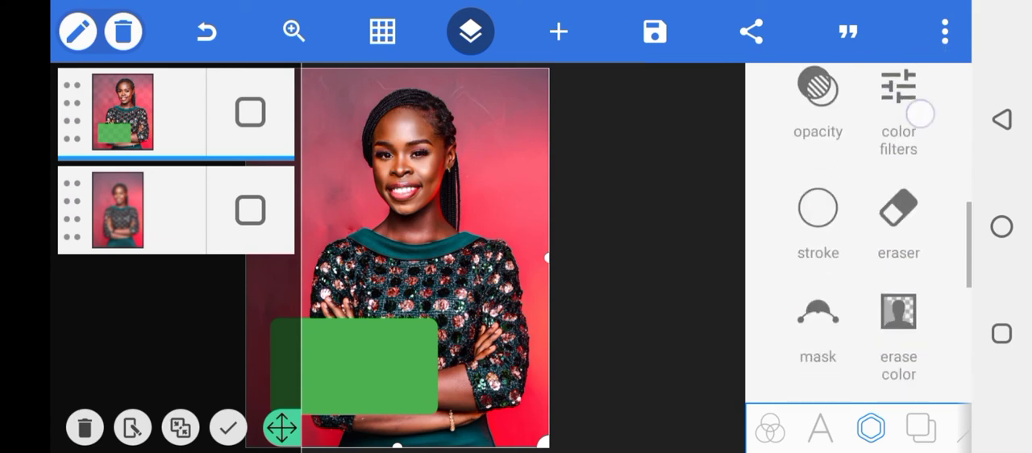
{"action": "scroll", "scroll_direction": "down", "scroll_amount": 3}
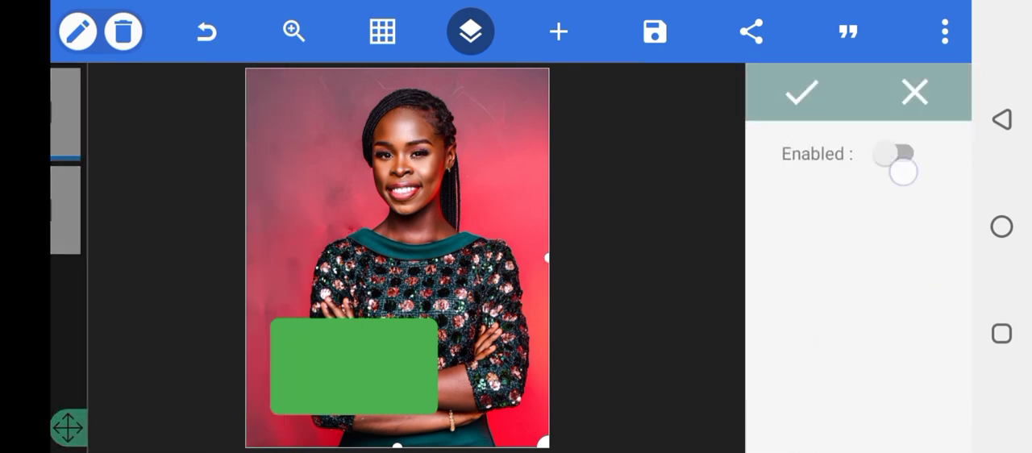
{"action": "left_click", "coordinate": [896, 153]}
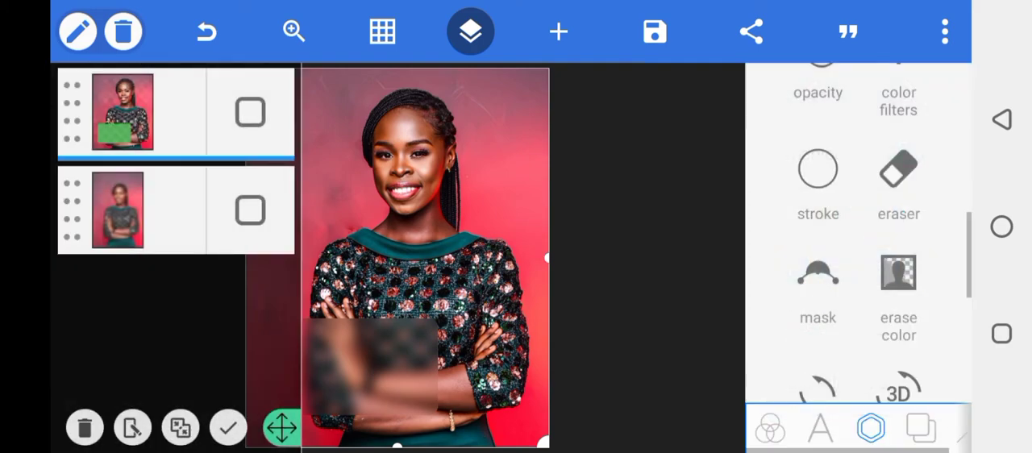
{"action": "scroll", "scroll_direction": "down", "scroll_amount": 3}
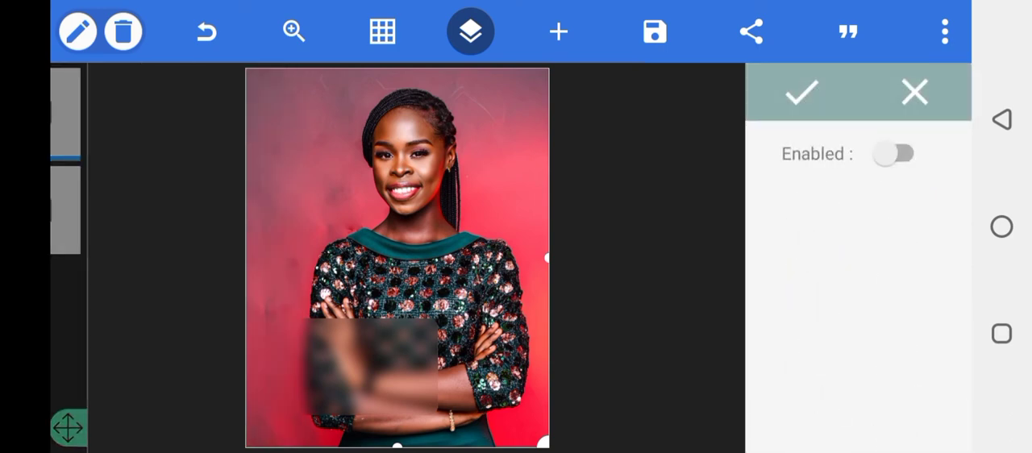
{"action": "left_click", "coordinate": [895, 153]}
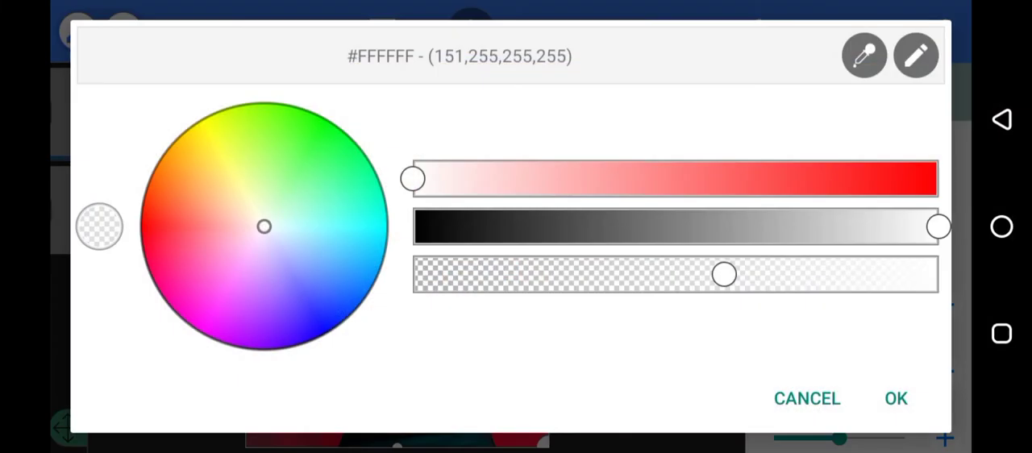
Set the panel's shadow to white with reduced alpha for a soft frosted glow and confirm.
{"action": "left_click", "coordinate": [899, 398]}
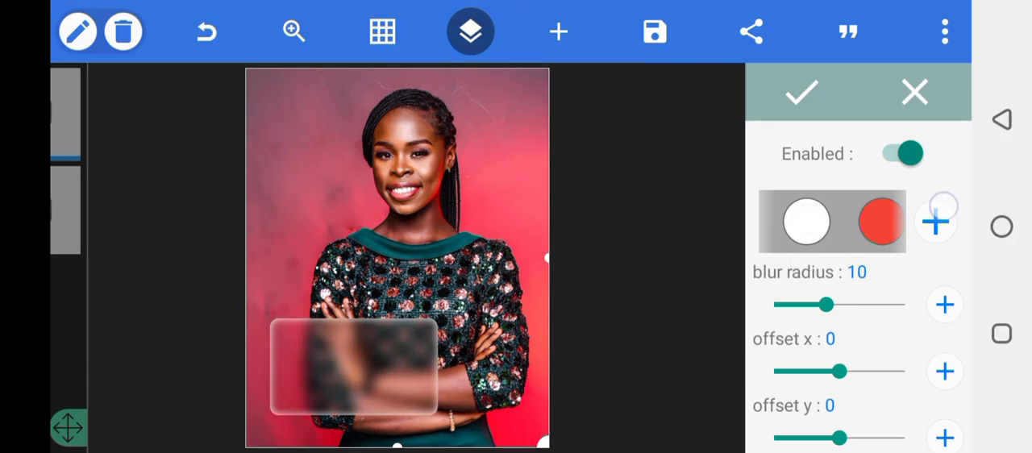
{"action": "left_click", "coordinate": [806, 223]}
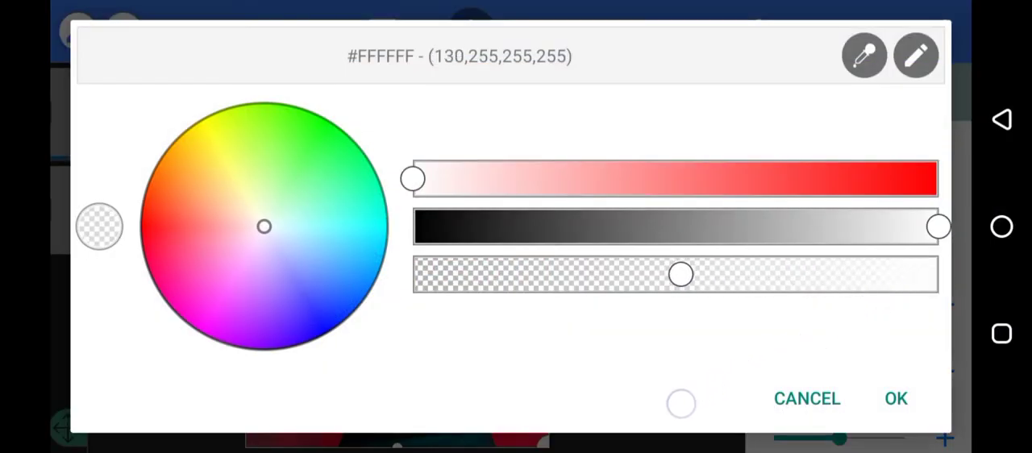
{"action": "left_click_drag", "start_coordinate": [681, 274], "coordinate": [671, 274]}
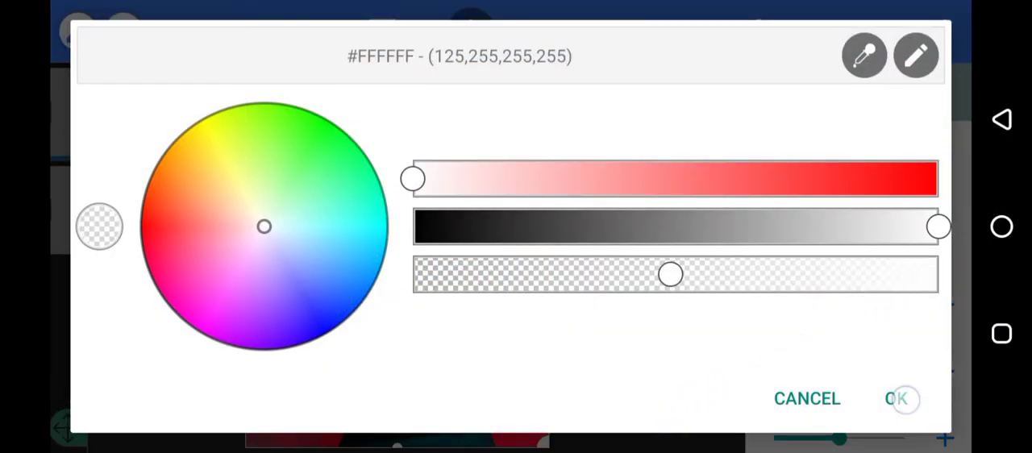
{"action": "left_click", "coordinate": [903, 399]}
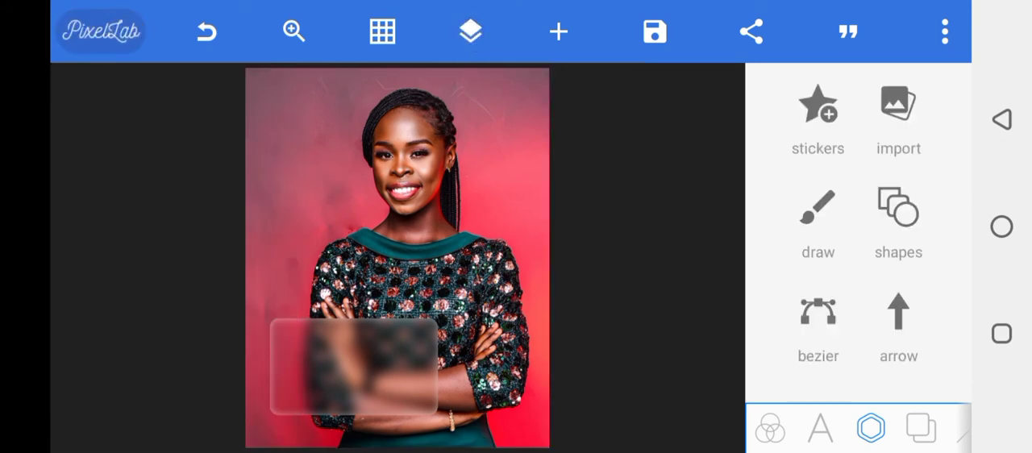
Add a white rectangle stretched over her arms with 10% corner radius and apply it.
{"action": "left_click", "coordinate": [898, 208]}
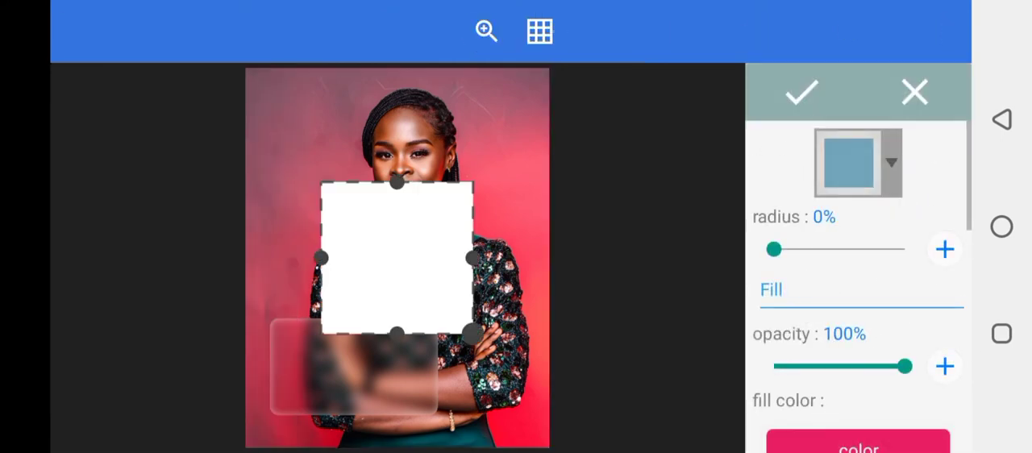
{"action": "left_click_drag", "start_coordinate": [395, 258], "coordinate": [347, 339]}
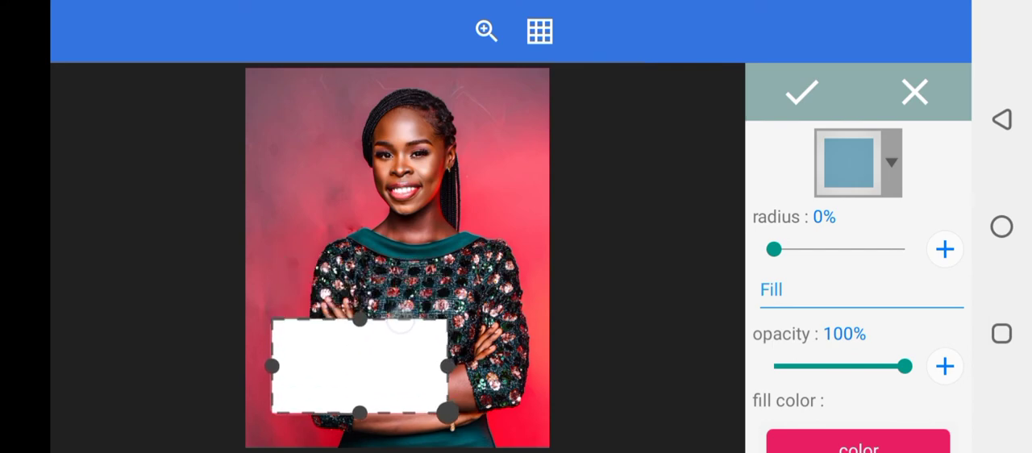
{"action": "left_click", "coordinate": [944, 249]}
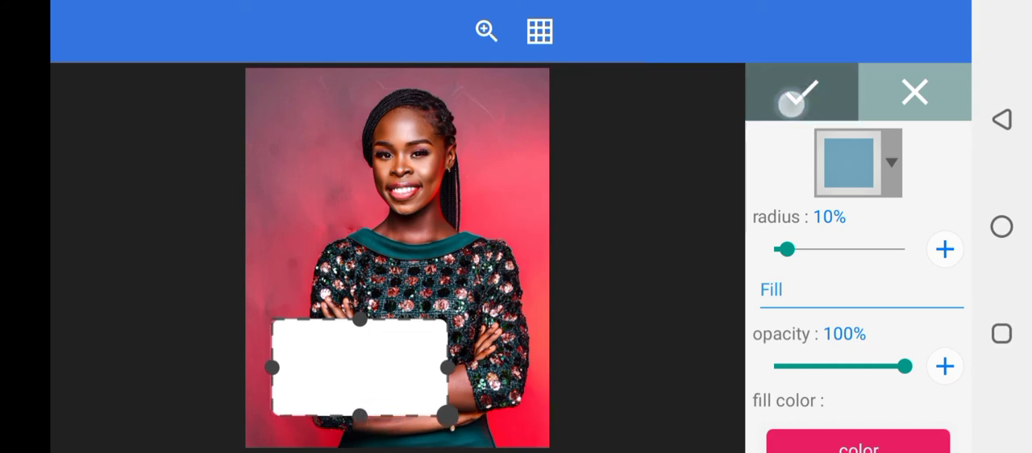
{"action": "left_click", "coordinate": [800, 94]}
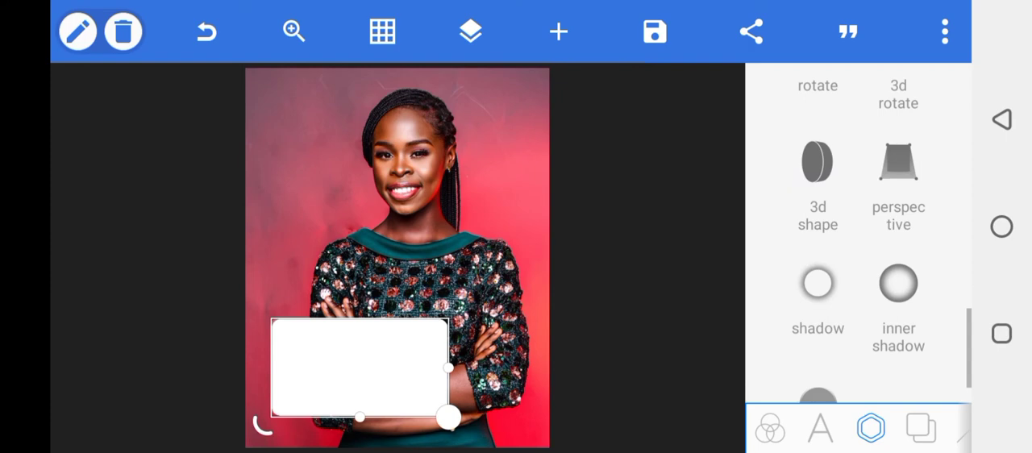
Enable a soft shadow on the white panel and settle its blur radius around 6.
{"action": "scroll", "scroll_direction": "down", "scroll_amount": 3}
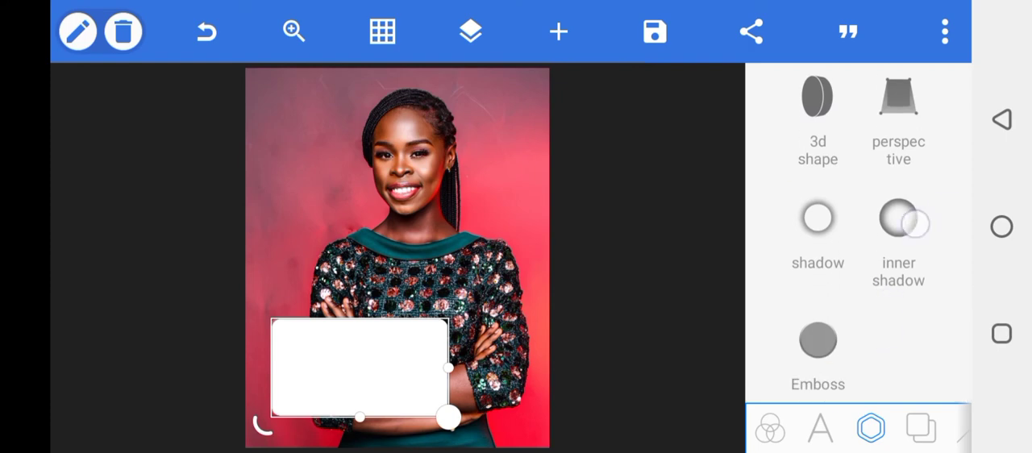
{"action": "left_click", "coordinate": [817, 217]}
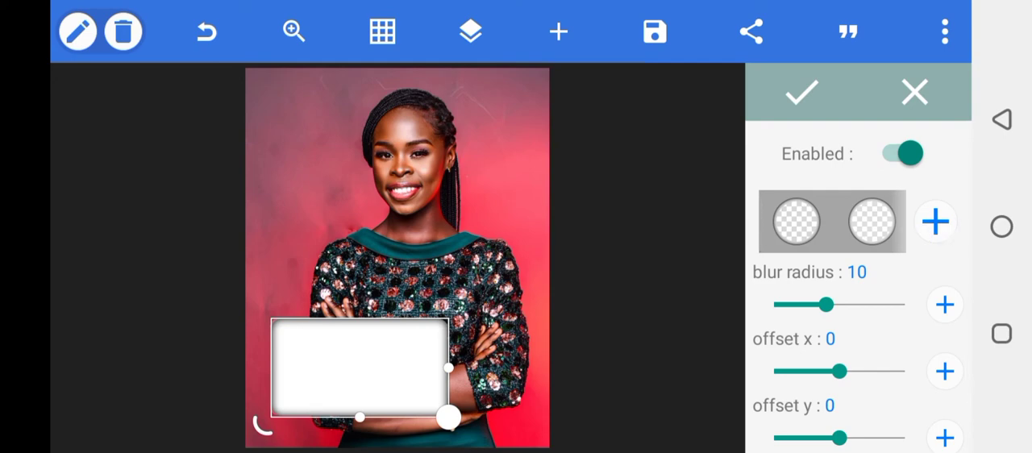
{"action": "left_click_drag", "start_coordinate": [831, 303], "coordinate": [819, 303]}
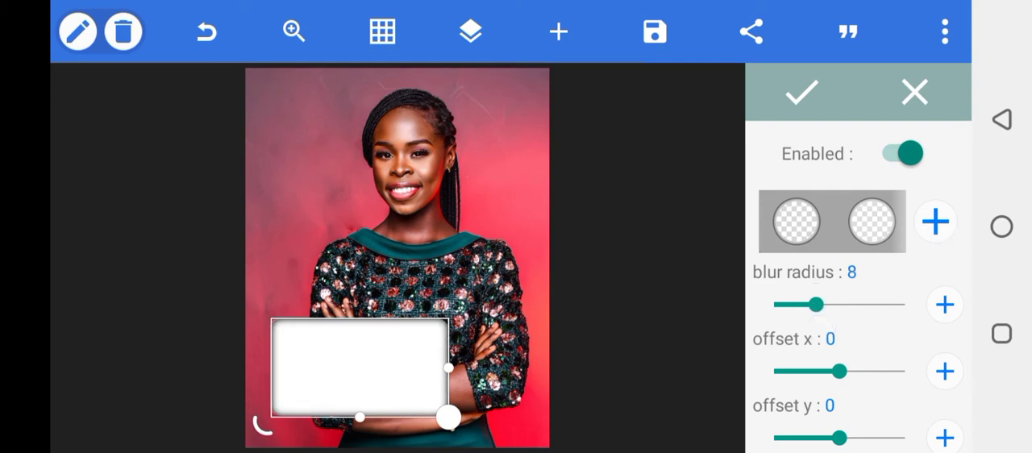
{"action": "left_click_drag", "start_coordinate": [819, 303], "coordinate": [786, 303]}
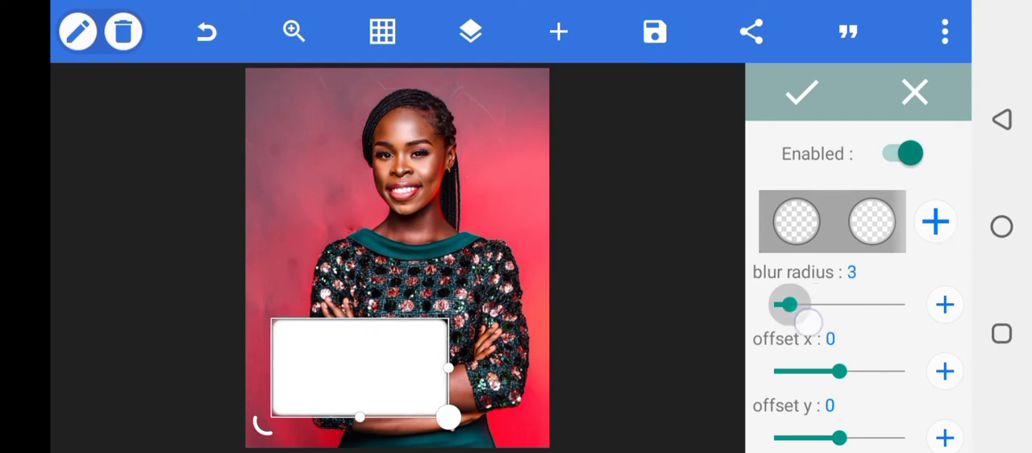
{"action": "left_click_drag", "start_coordinate": [788, 303], "coordinate": [806, 303]}
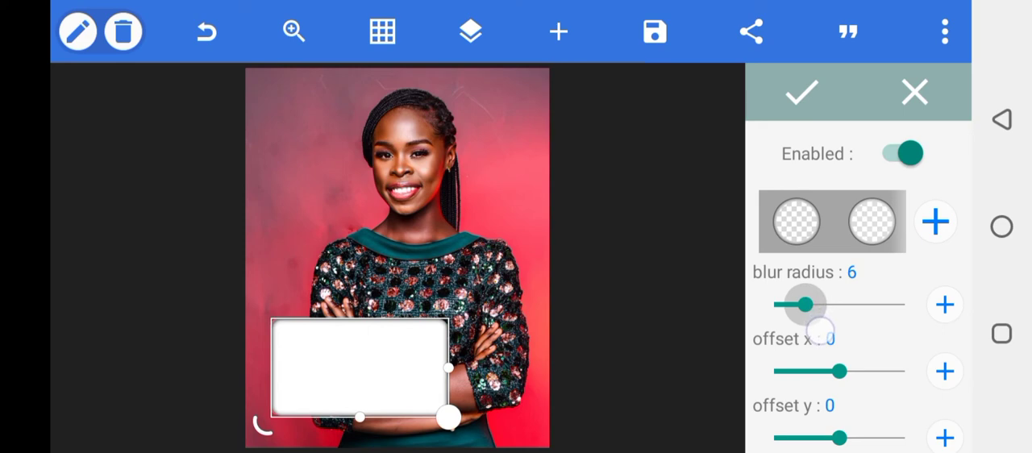
{"action": "left_click_drag", "start_coordinate": [803, 303], "coordinate": [809, 303]}
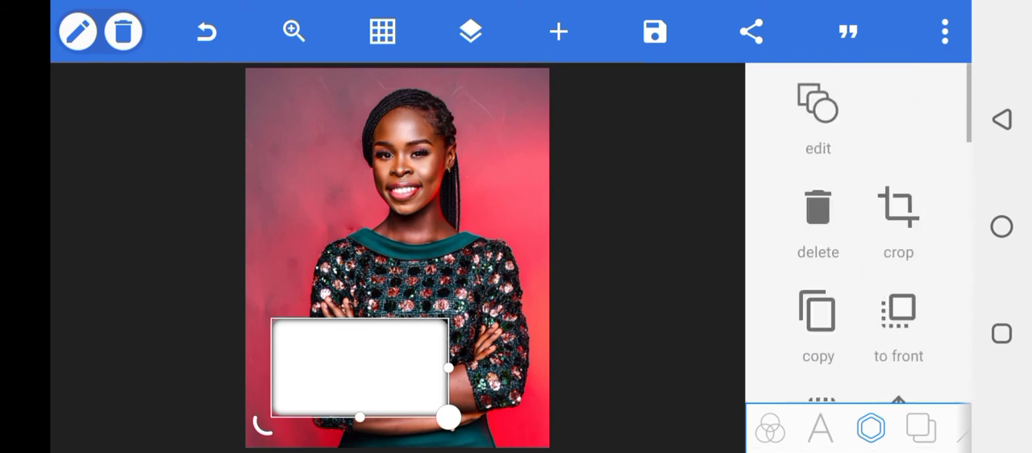
Fit the blurred photo copy into the panel over her arms, deselect, and show the layers list.
{"action": "scroll", "scroll_direction": "down", "scroll_amount": 3}
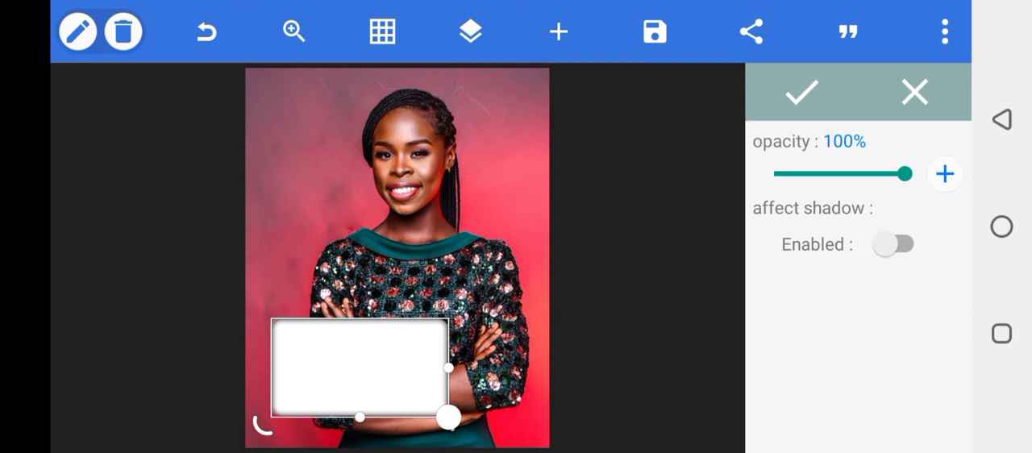
{"action": "left_click_drag", "start_coordinate": [904, 174], "coordinate": [820, 174]}
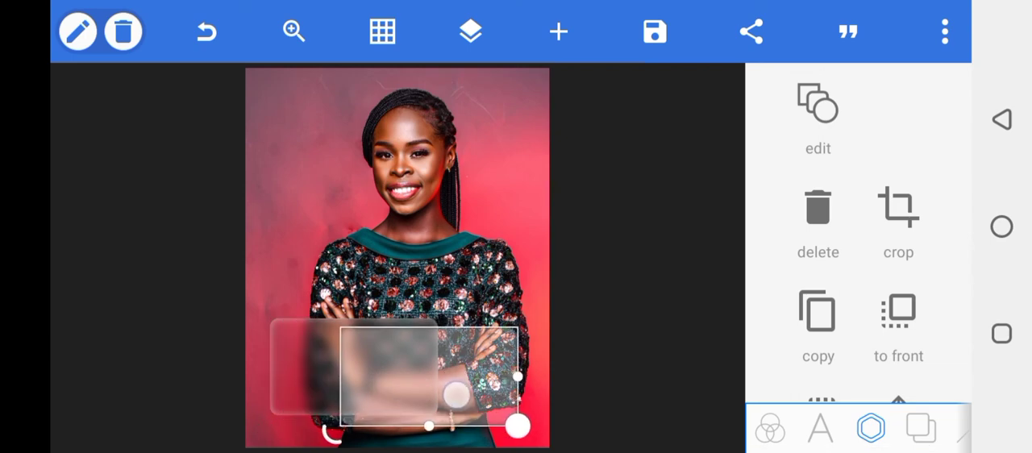
{"action": "left_click_drag", "start_coordinate": [519, 429], "coordinate": [448, 416]}
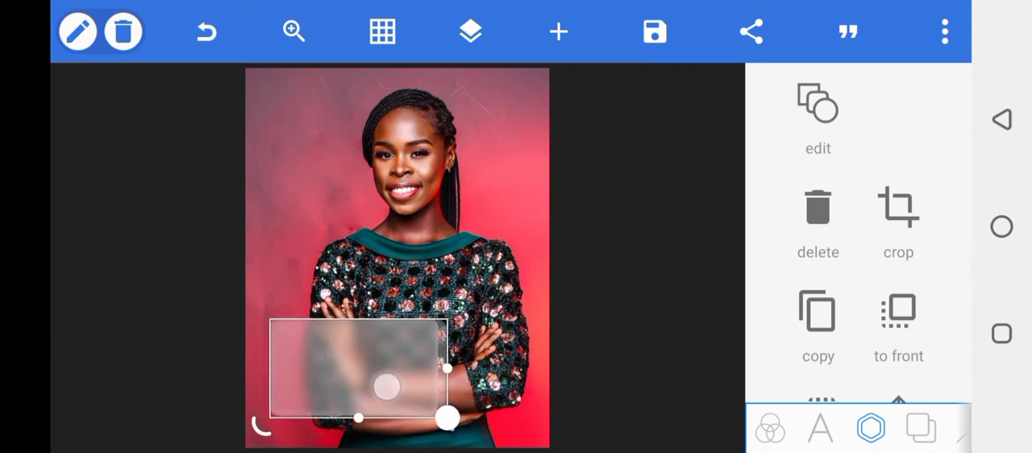
{"action": "left_click_drag", "start_coordinate": [383, 367], "coordinate": [383, 162]}
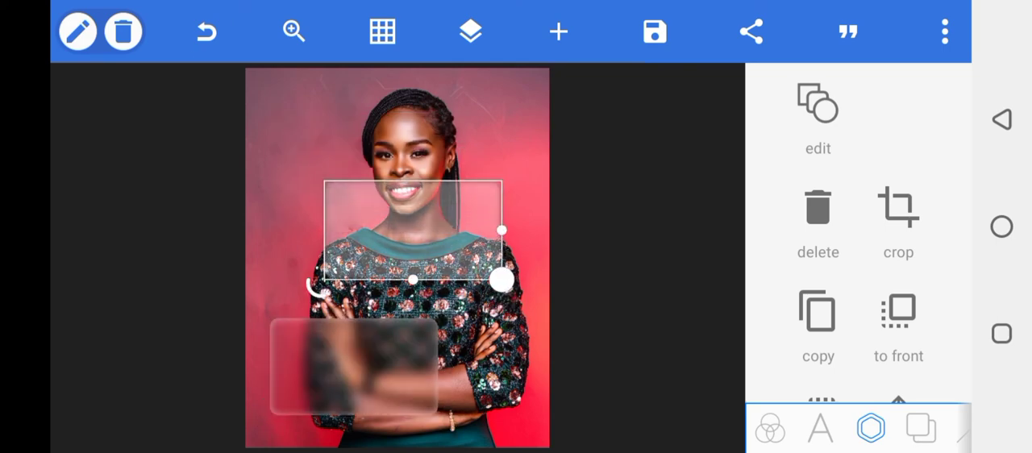
{"action": "left_click", "coordinate": [558, 30]}
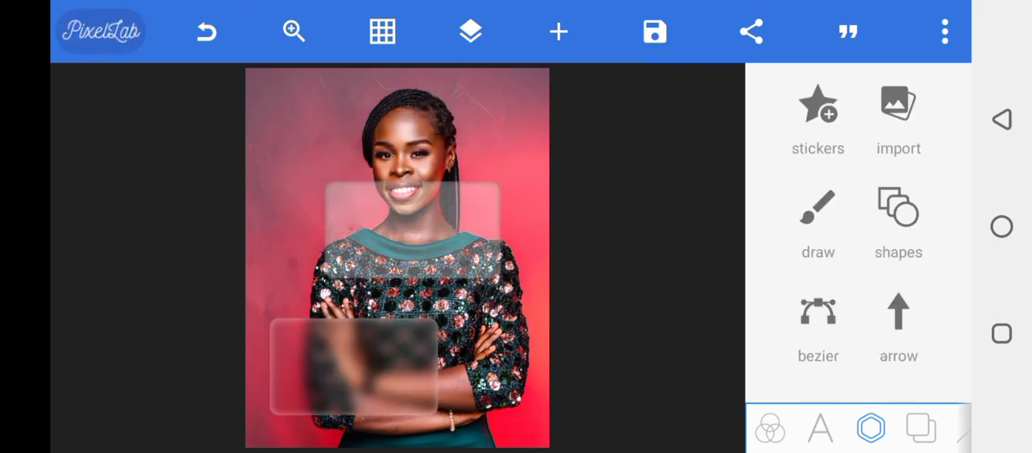
{"action": "left_click", "coordinate": [470, 29]}
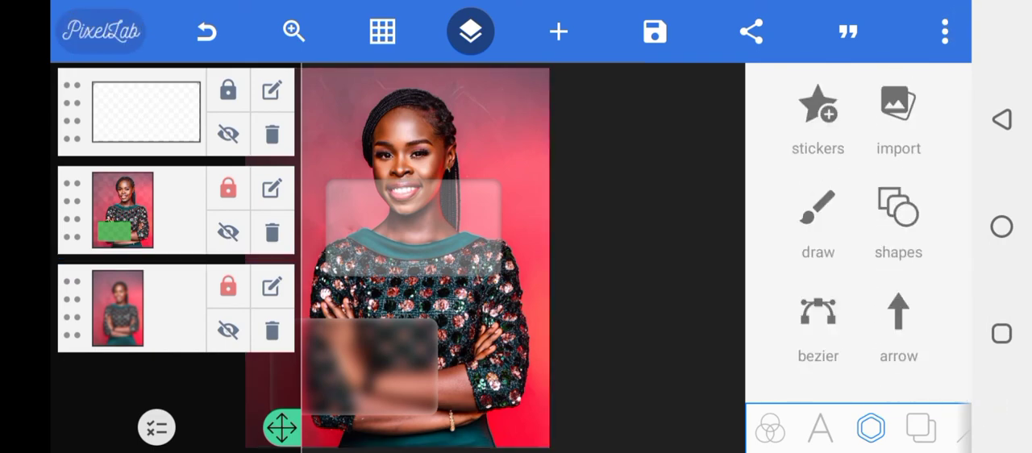
Delete the empty top layer holding the extra pale panel near her face.
{"action": "left_click", "coordinate": [129, 209]}
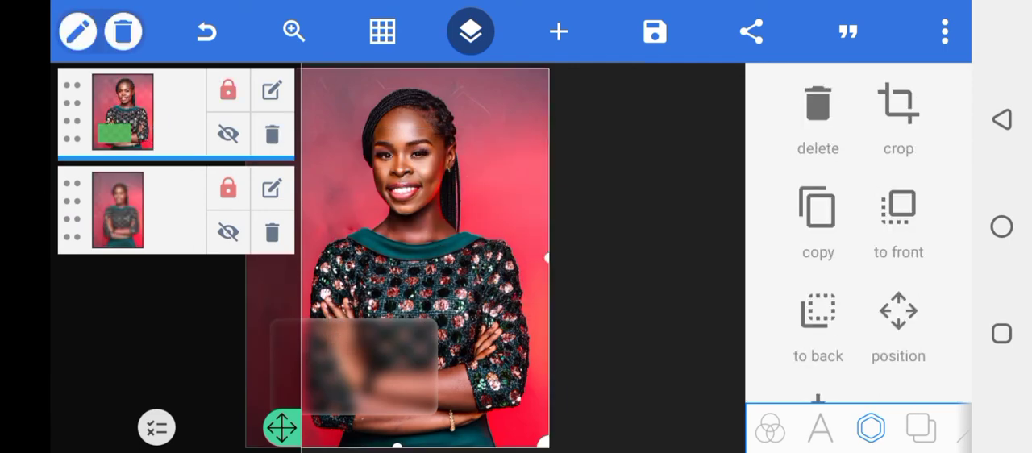
{"action": "scroll", "scroll_direction": "down", "scroll_amount": 3}
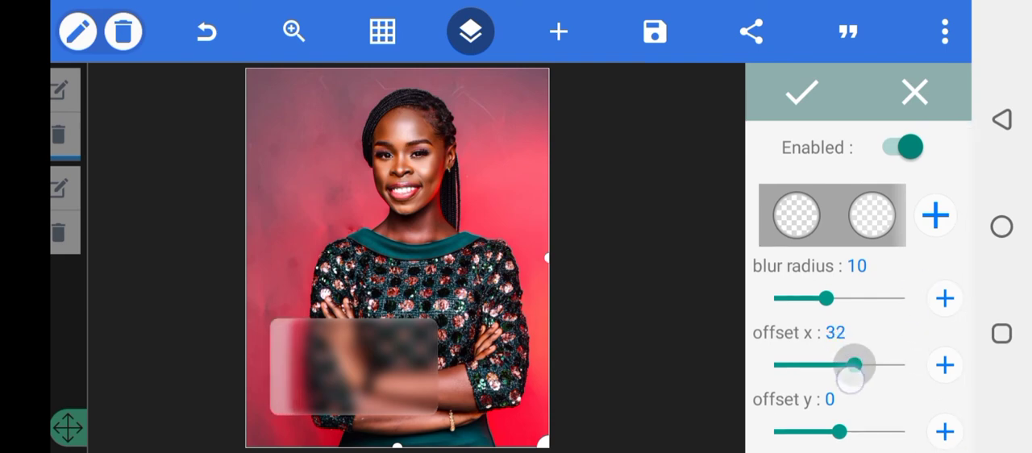
Settle the frosted panel's shadow horizontal offset at 5 and confirm the shadow.
{"action": "left_click_drag", "start_coordinate": [854, 364], "coordinate": [842, 365]}
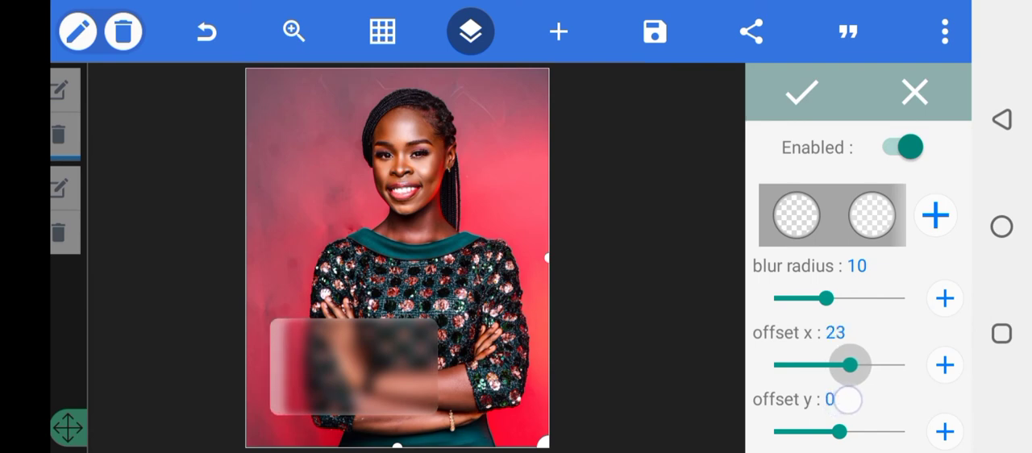
{"action": "left_click_drag", "start_coordinate": [852, 364], "coordinate": [835, 364]}
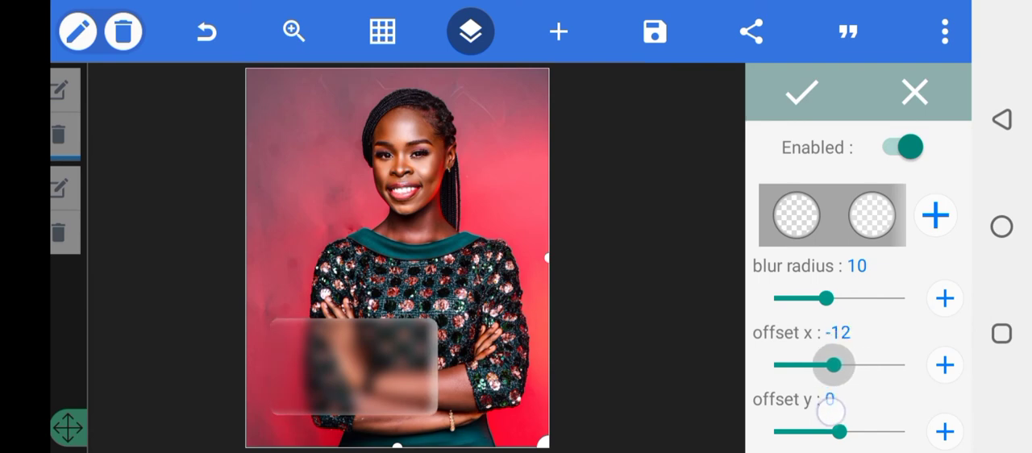
{"action": "left_click_drag", "start_coordinate": [832, 365], "coordinate": [847, 364]}
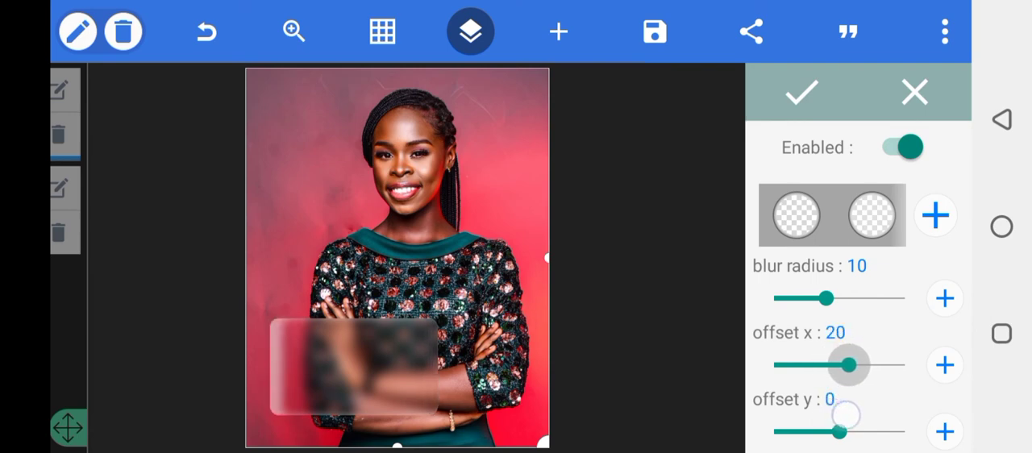
{"action": "left_click_drag", "start_coordinate": [848, 364], "coordinate": [838, 365]}
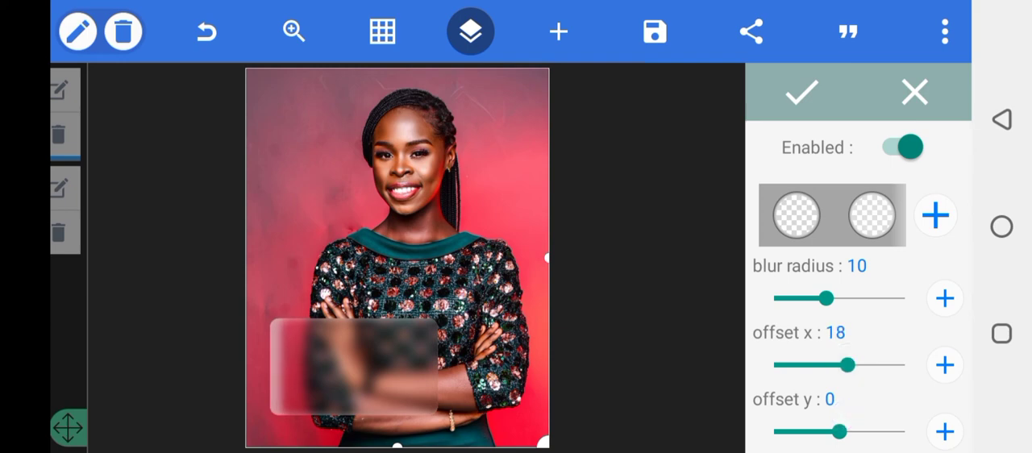
{"action": "left_click_drag", "start_coordinate": [844, 364], "coordinate": [835, 365]}
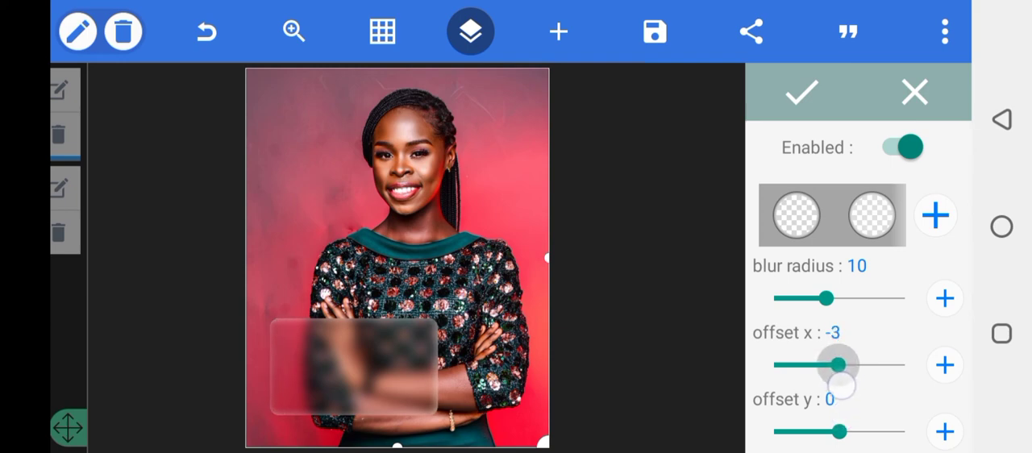
{"action": "left_click_drag", "start_coordinate": [835, 364], "coordinate": [847, 364]}
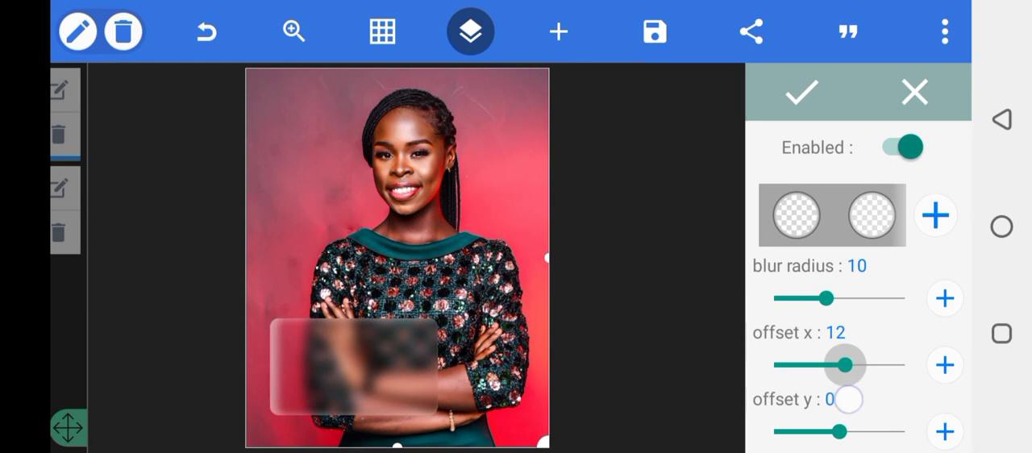
{"action": "left_click_drag", "start_coordinate": [844, 365], "coordinate": [819, 364]}
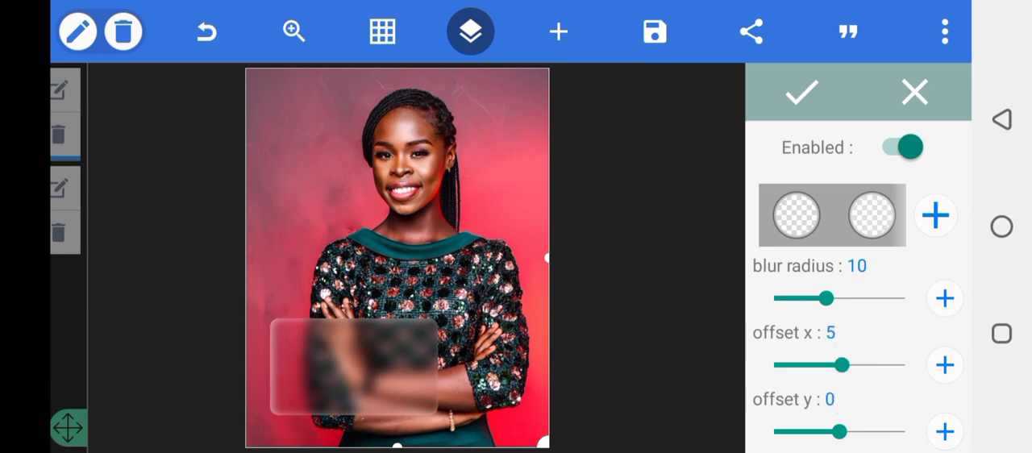
{"action": "left_click", "coordinate": [803, 91]}
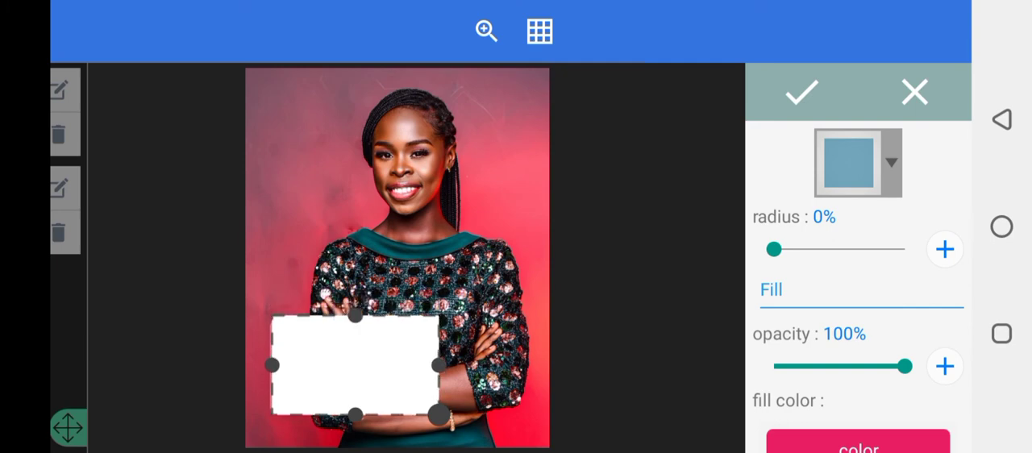
Round the new white rectangle's corners to 10% and apply the shape.
{"action": "left_click", "coordinate": [945, 248]}
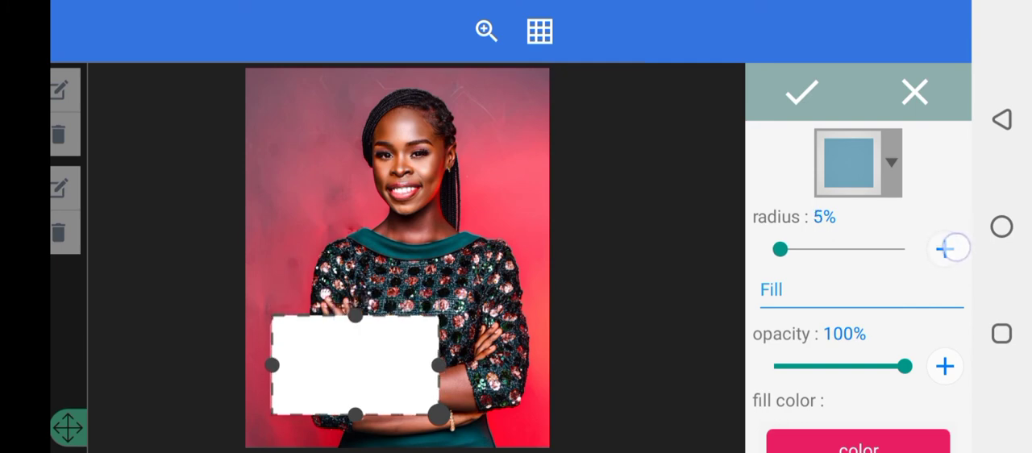
{"action": "left_click", "coordinate": [945, 249]}
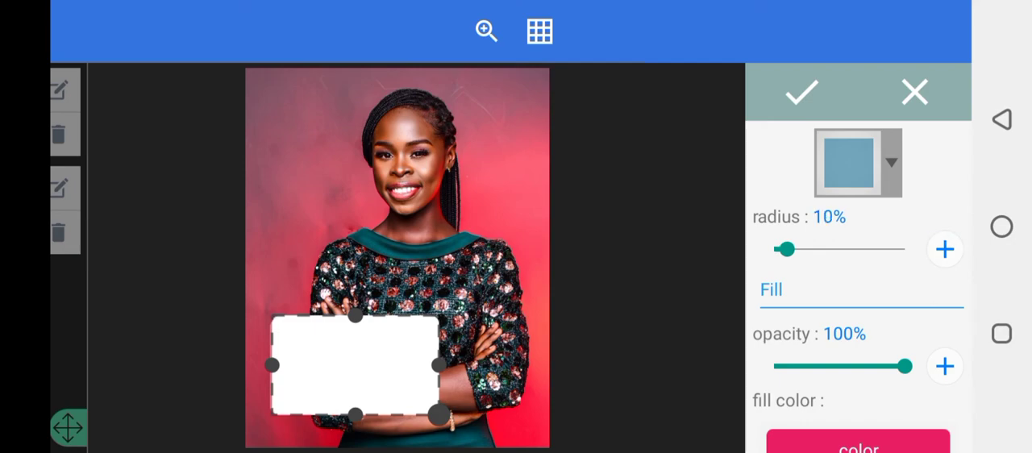
{"action": "scroll", "scroll_direction": "down", "scroll_amount": 3}
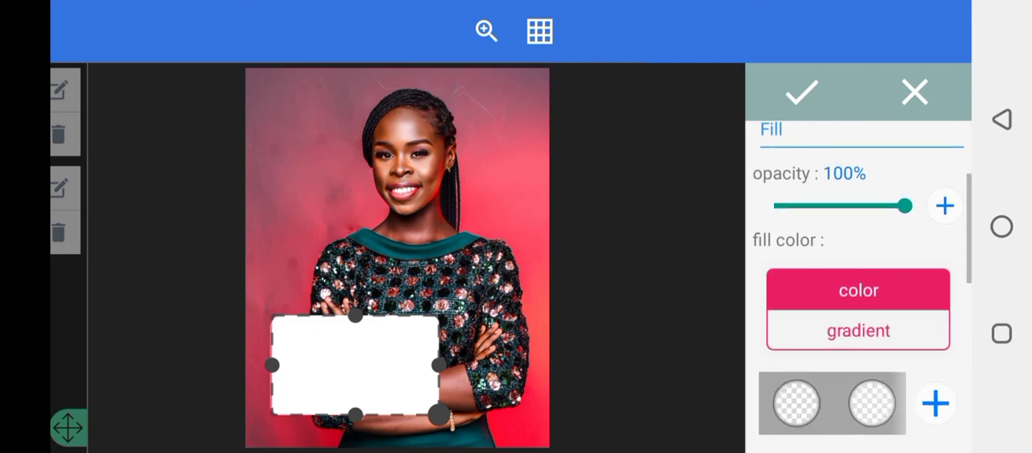
{"action": "left_click", "coordinate": [803, 92]}
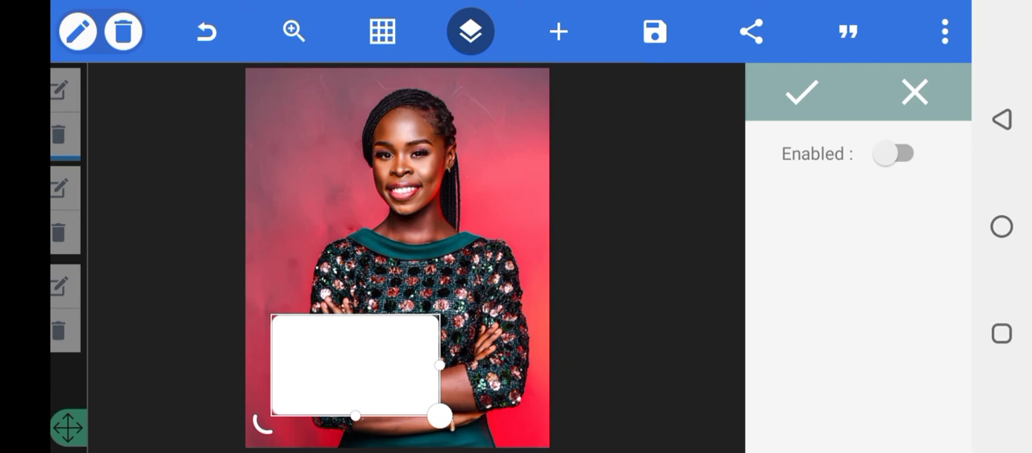
Enable the rectangle's shadow and lower its blur radius to about 8.
{"action": "left_click", "coordinate": [895, 154]}
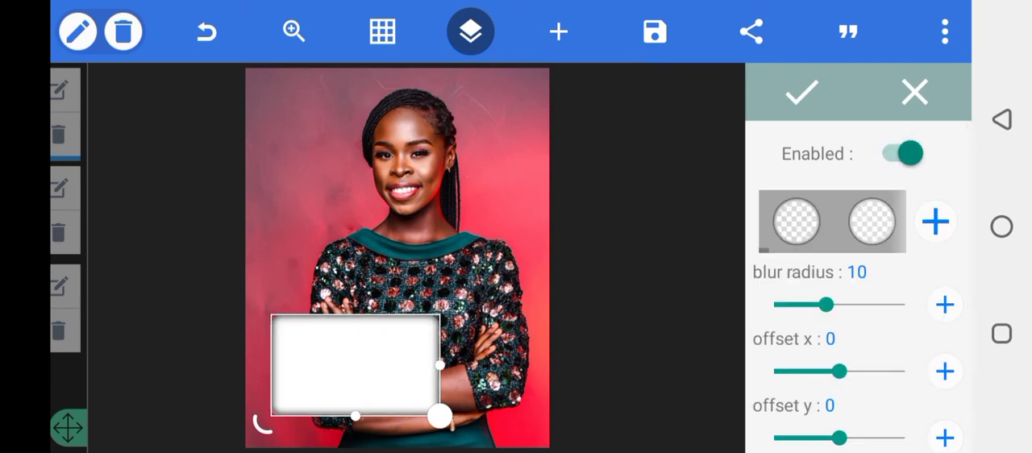
{"action": "left_click_drag", "start_coordinate": [826, 303], "coordinate": [813, 303]}
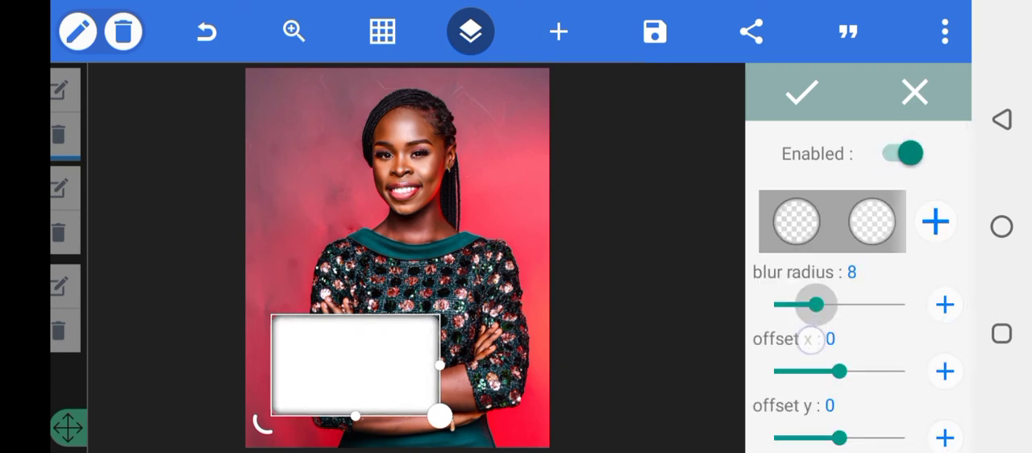
{"action": "left_click_drag", "start_coordinate": [812, 303], "coordinate": [798, 303]}
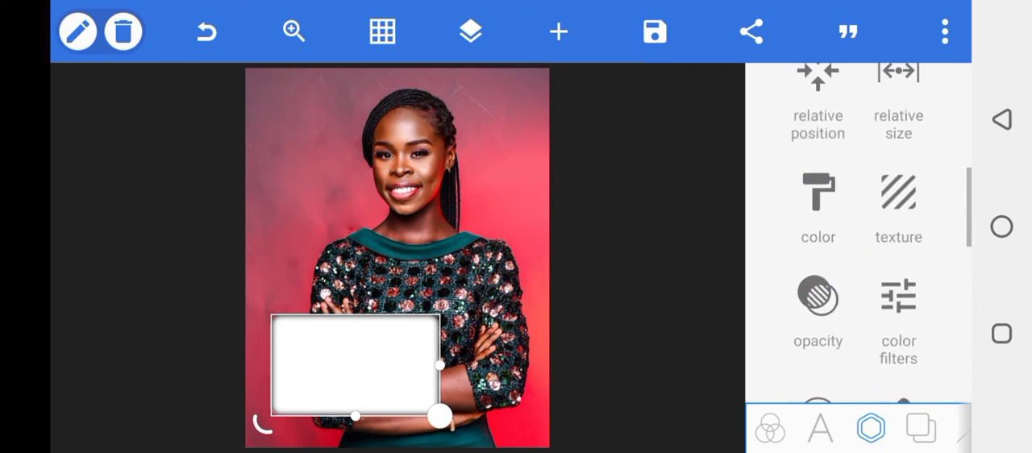
Lower the white panel's opacity, settling near 39% for a translucent frosted look.
{"action": "left_click", "coordinate": [819, 298]}
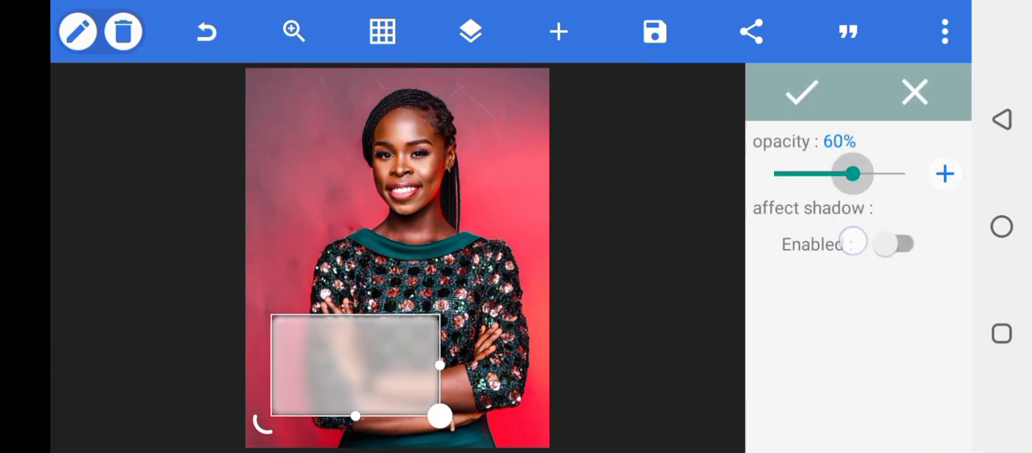
{"action": "left_click_drag", "start_coordinate": [851, 172], "coordinate": [812, 173]}
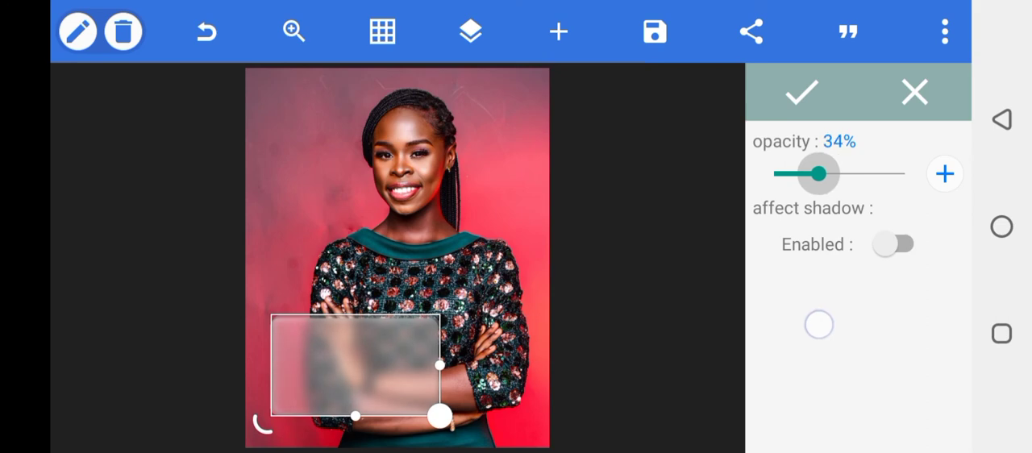
{"action": "left_click_drag", "start_coordinate": [812, 174], "coordinate": [787, 174]}
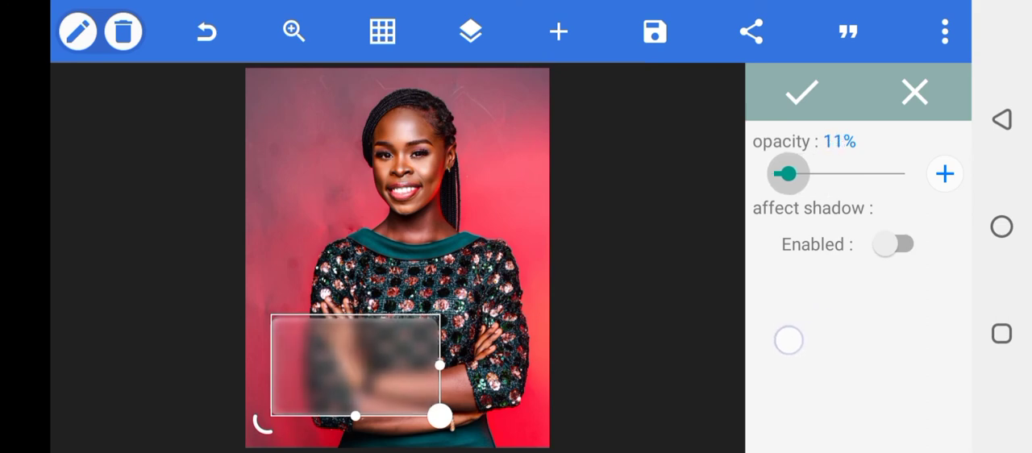
{"action": "left_click_drag", "start_coordinate": [786, 174], "coordinate": [796, 174]}
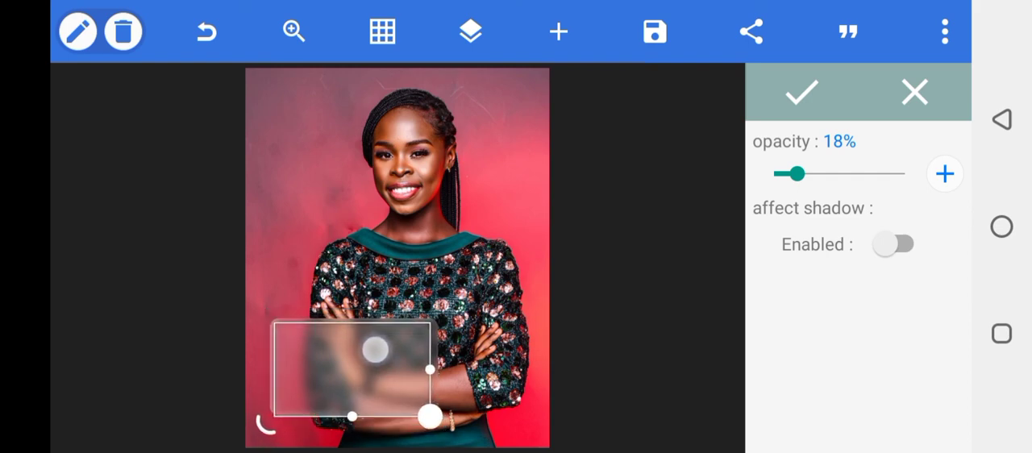
{"action": "left_click_drag", "start_coordinate": [796, 174], "coordinate": [816, 174]}
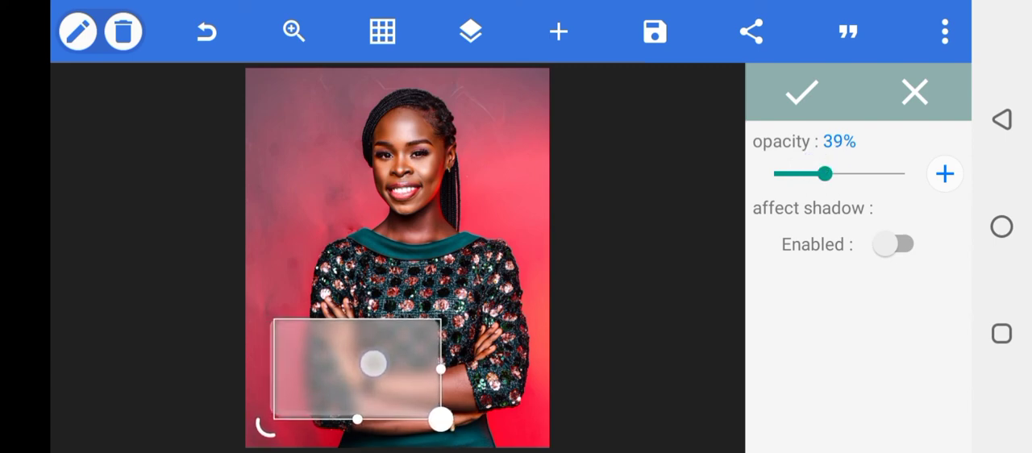
{"action": "left_click_drag", "start_coordinate": [436, 416], "coordinate": [425, 408]}
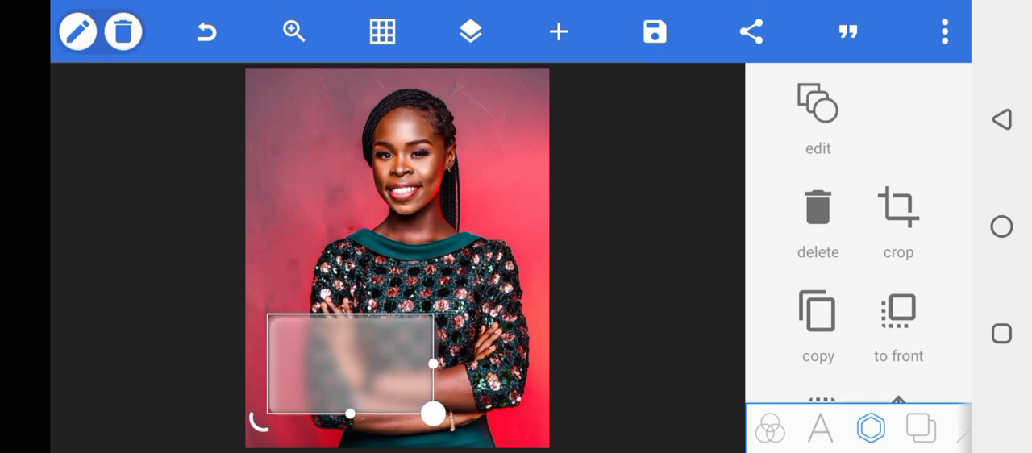
Use Position with 1px move steps to nudge the glass panel over her arms and confirm.
{"action": "scroll", "scroll_direction": "down", "scroll_amount": 3}
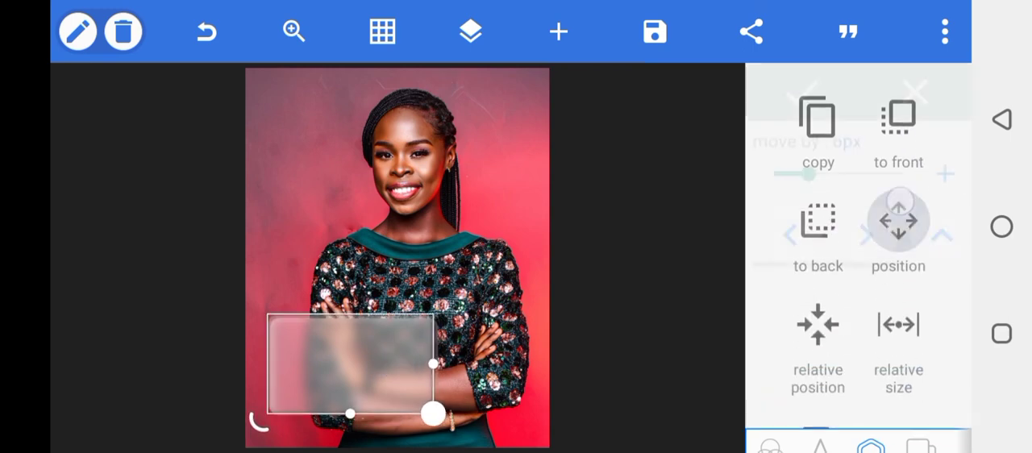
{"action": "left_click", "coordinate": [896, 222]}
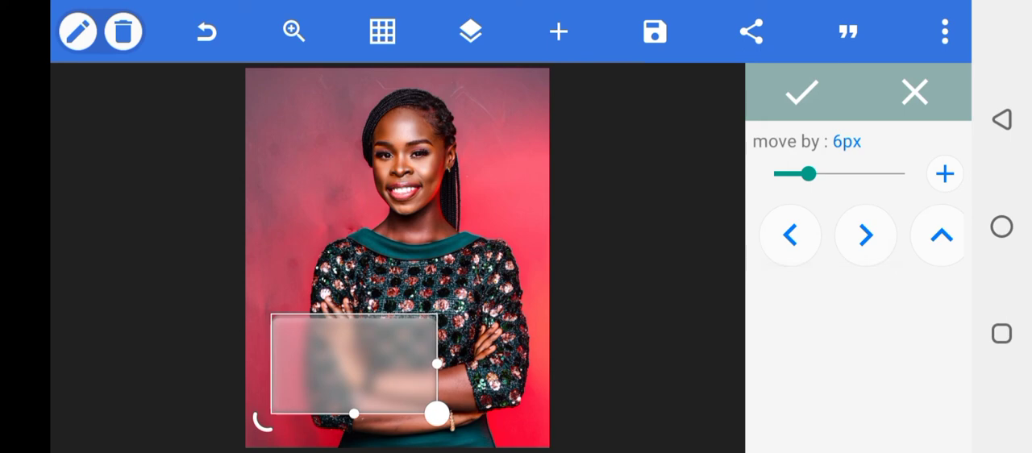
{"action": "left_click_drag", "start_coordinate": [806, 174], "coordinate": [772, 174]}
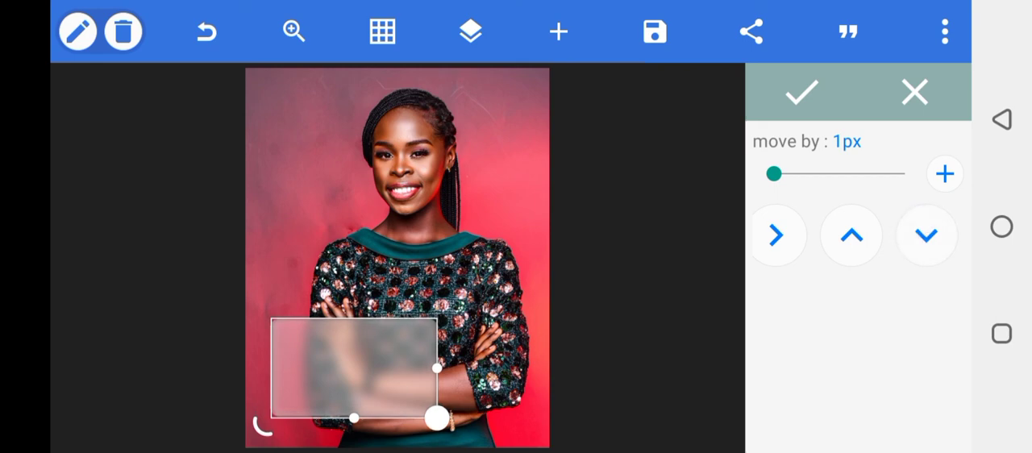
{"action": "left_click", "coordinate": [803, 92]}
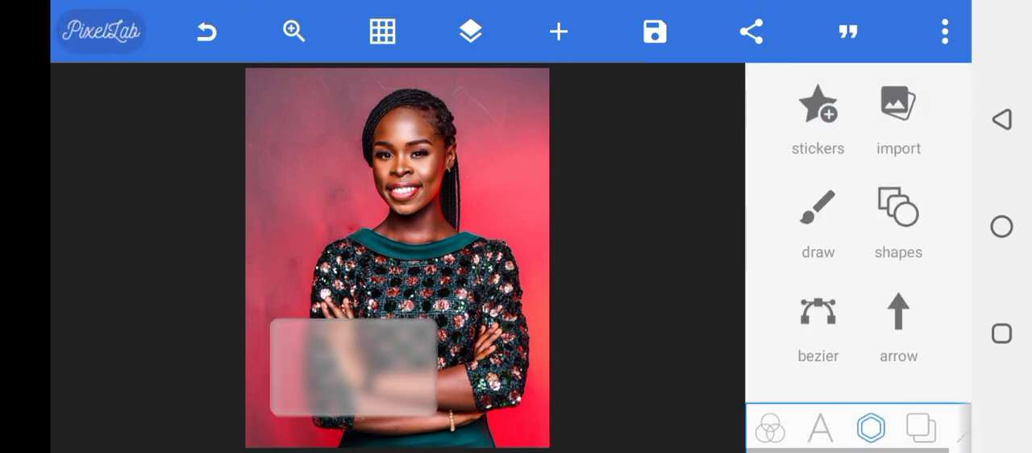
{"action": "left_click", "coordinate": [358, 379]}
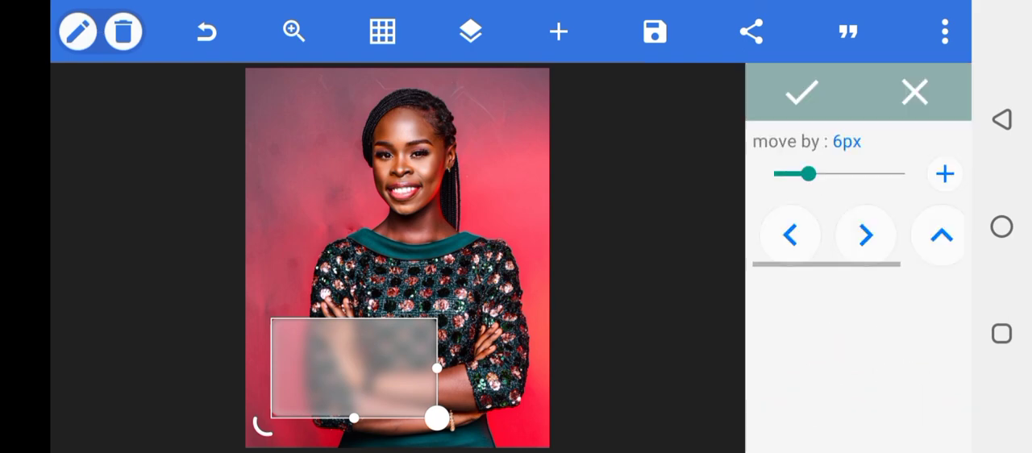
{"action": "left_click_drag", "start_coordinate": [805, 175], "coordinate": [773, 174]}
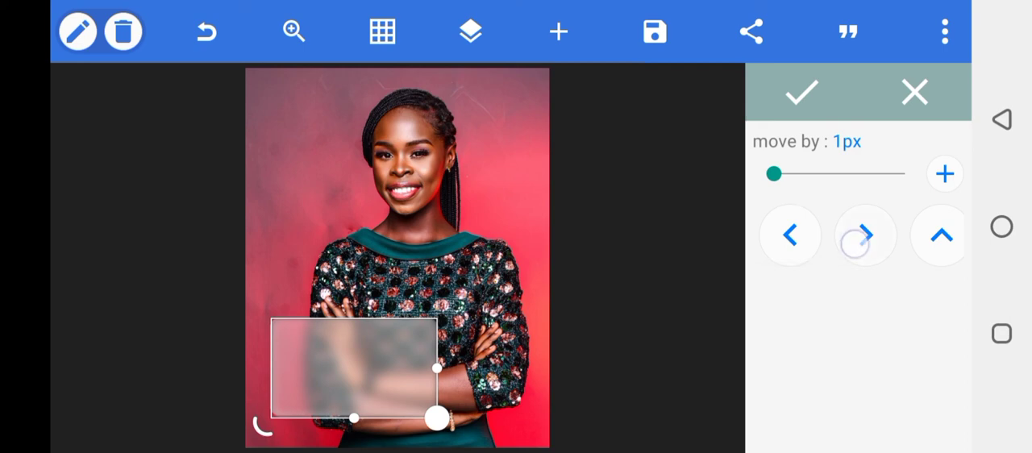
{"action": "left_click", "coordinate": [790, 235]}
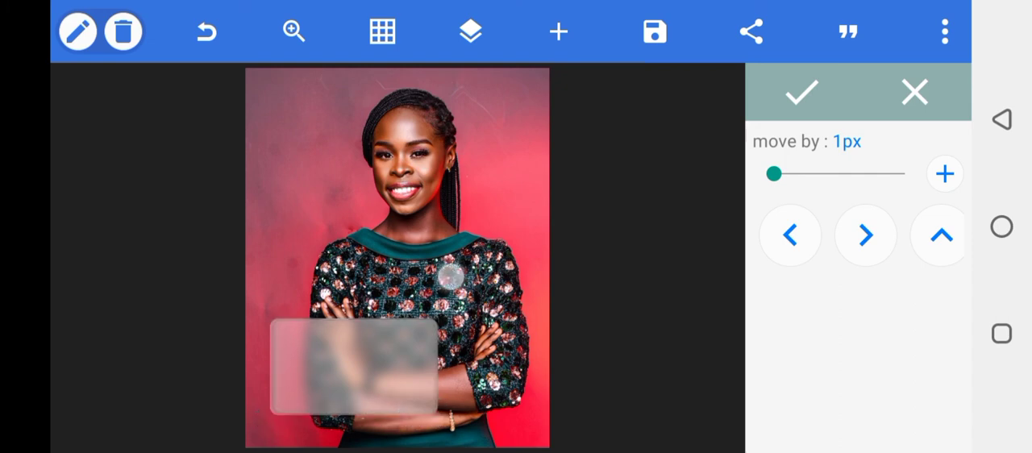
{"action": "left_click", "coordinate": [801, 92]}
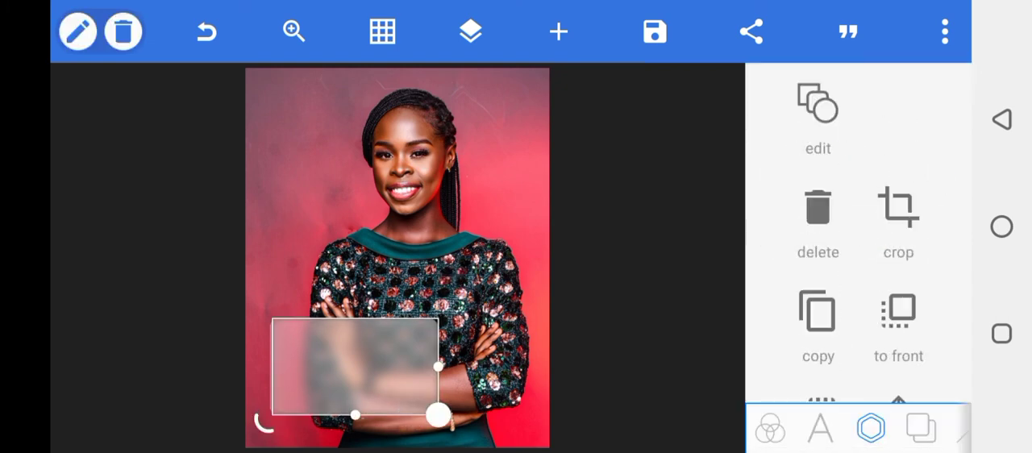
Lower the glass panel's opacity to about 22% for a fainter frosted look.
{"action": "left_click", "coordinate": [818, 105]}
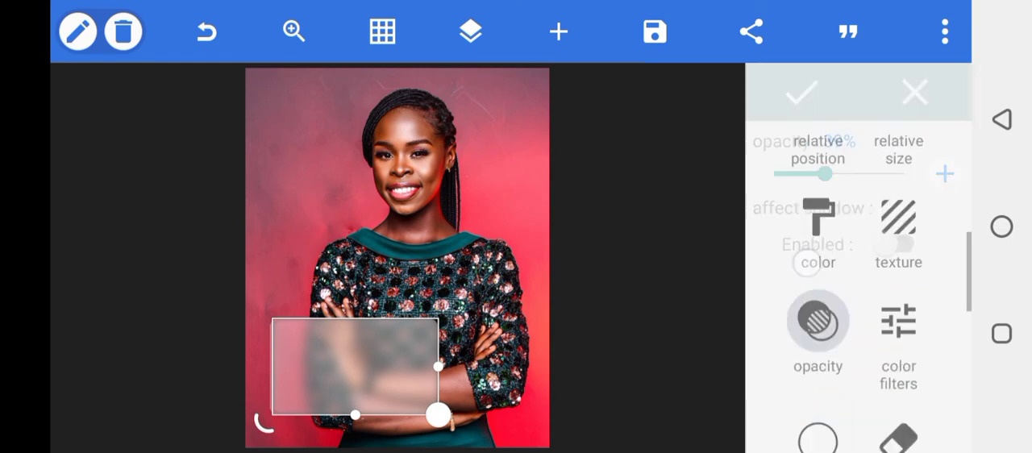
{"action": "left_click", "coordinate": [817, 323]}
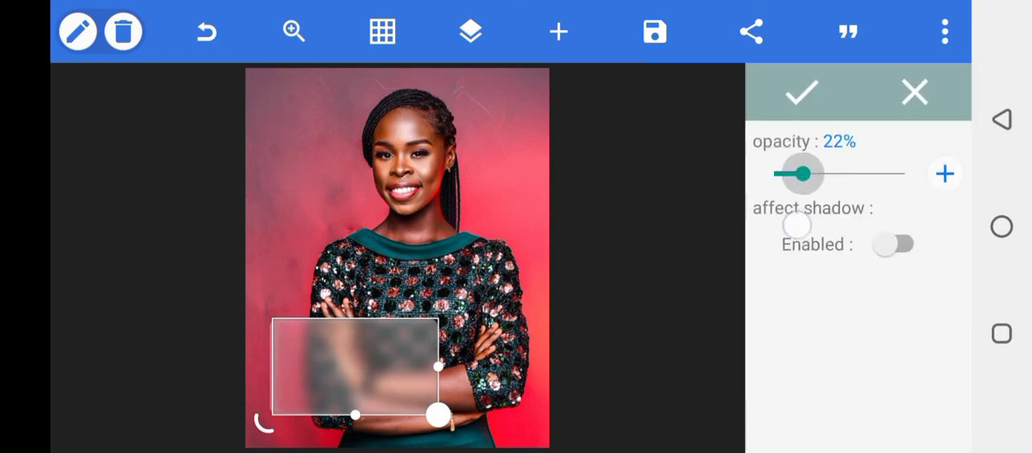
{"action": "left_click_drag", "start_coordinate": [803, 174], "coordinate": [793, 174]}
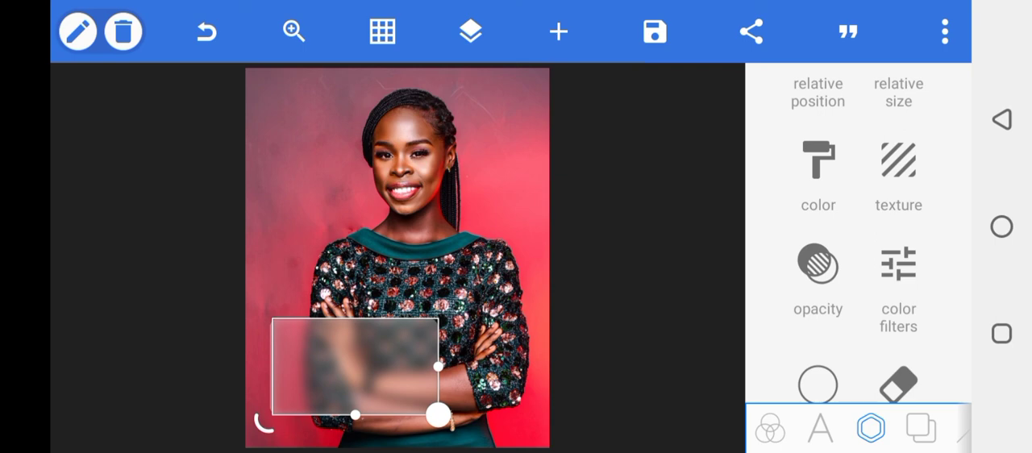
{"action": "left_click", "coordinate": [817, 174]}
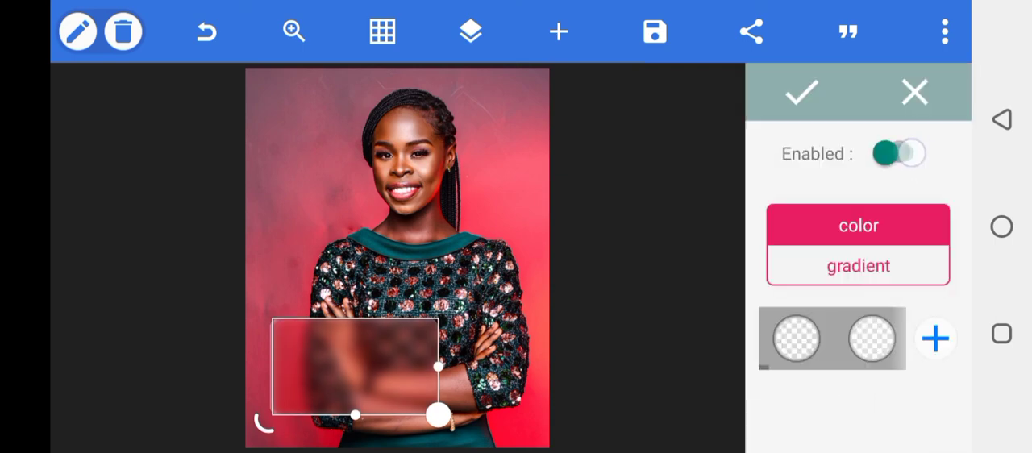
{"action": "left_click", "coordinate": [898, 153]}
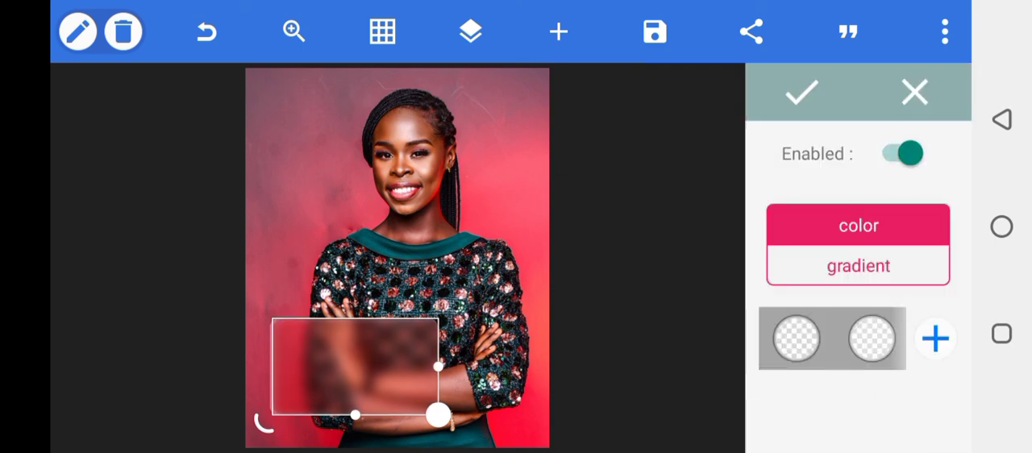
{"action": "left_click", "coordinate": [857, 266]}
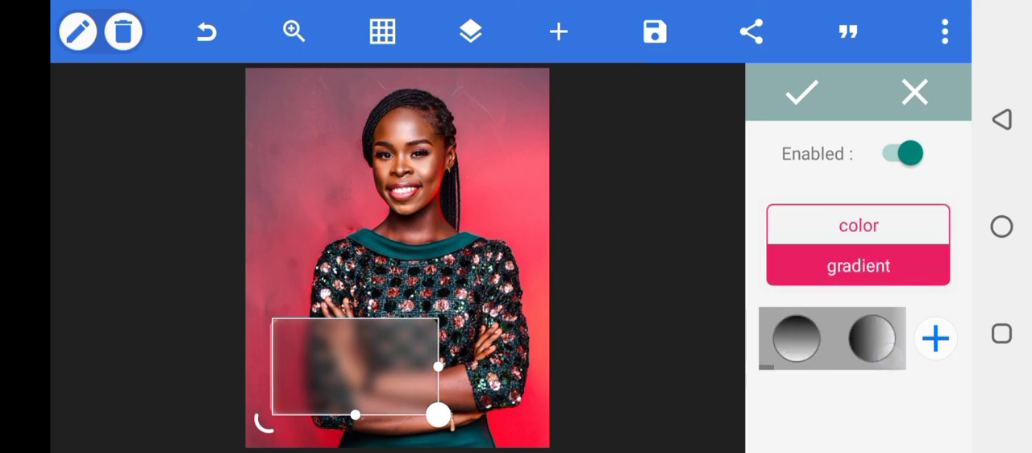
{"action": "left_click", "coordinate": [857, 226]}
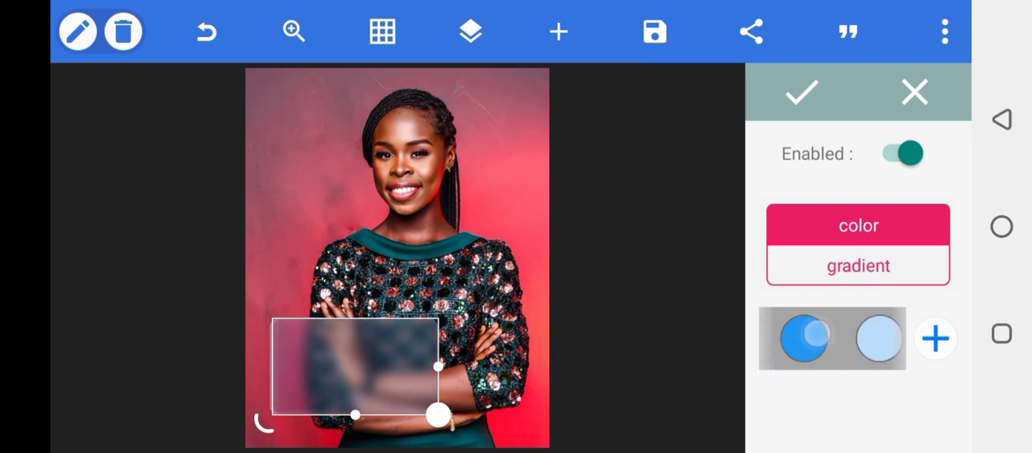
{"action": "left_click", "coordinate": [801, 91]}
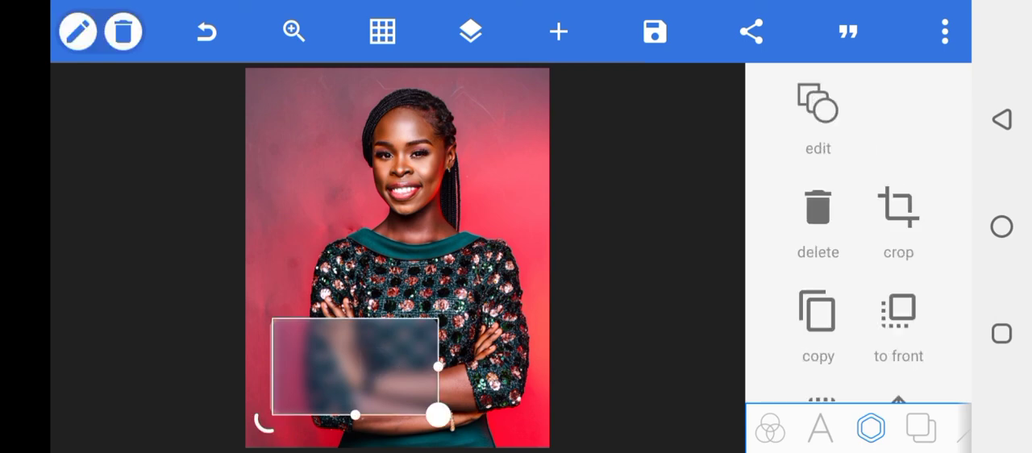
Revisit the panel's colour settings, leave them unchanged, and return to the main add menu.
{"action": "scroll", "scroll_direction": "down", "scroll_amount": 3}
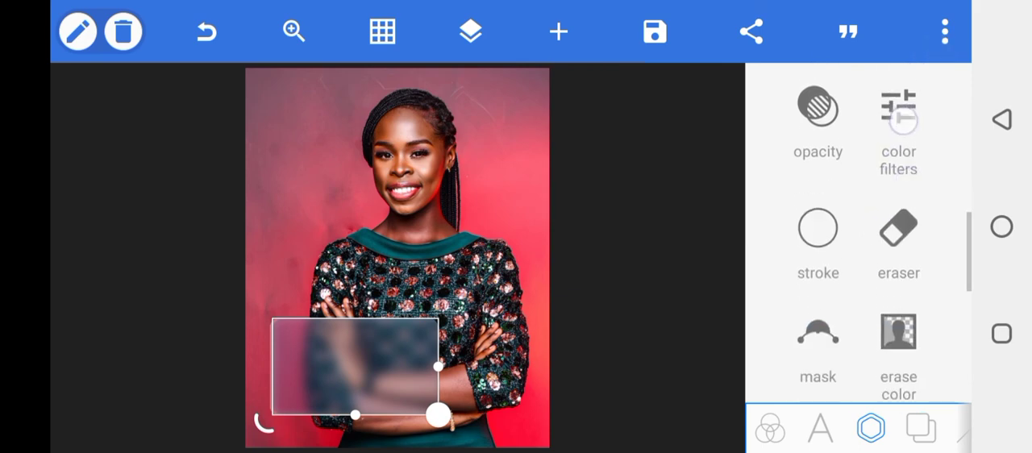
{"action": "scroll", "scroll_direction": "down", "scroll_amount": 3}
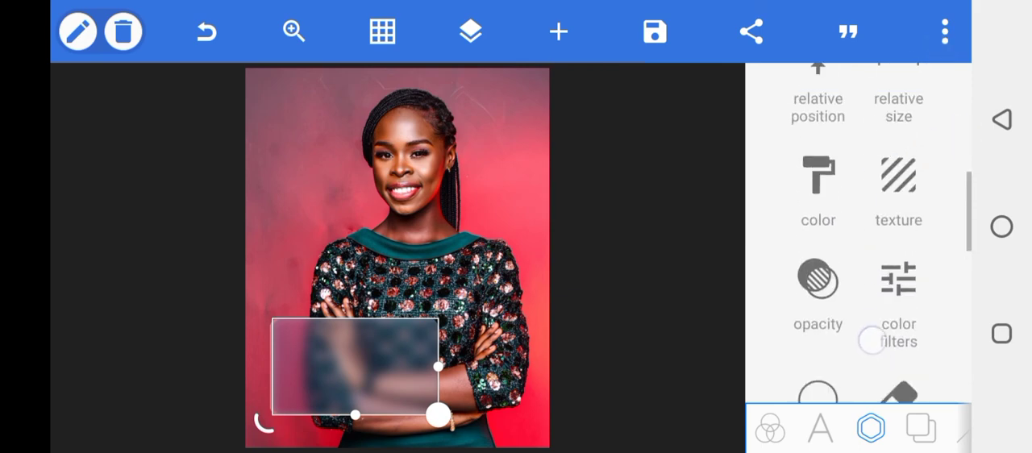
{"action": "left_click", "coordinate": [818, 178]}
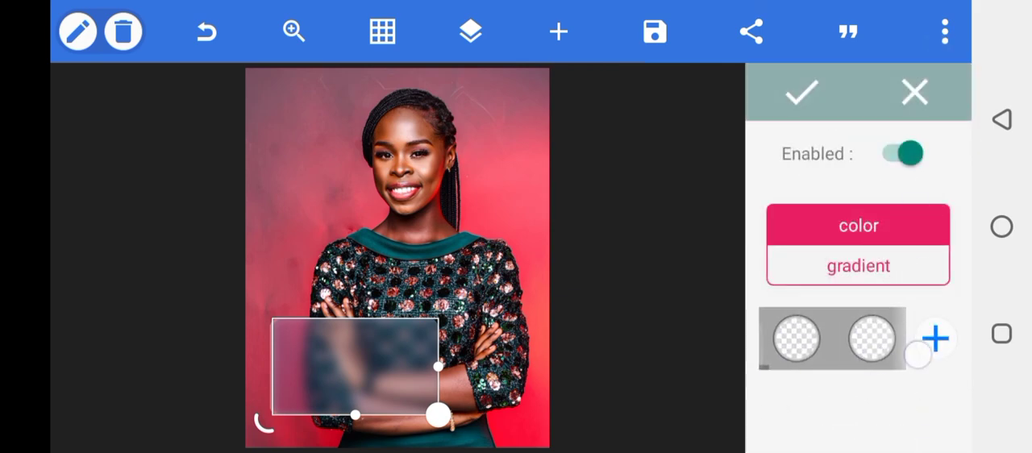
{"action": "left_click", "coordinate": [802, 92]}
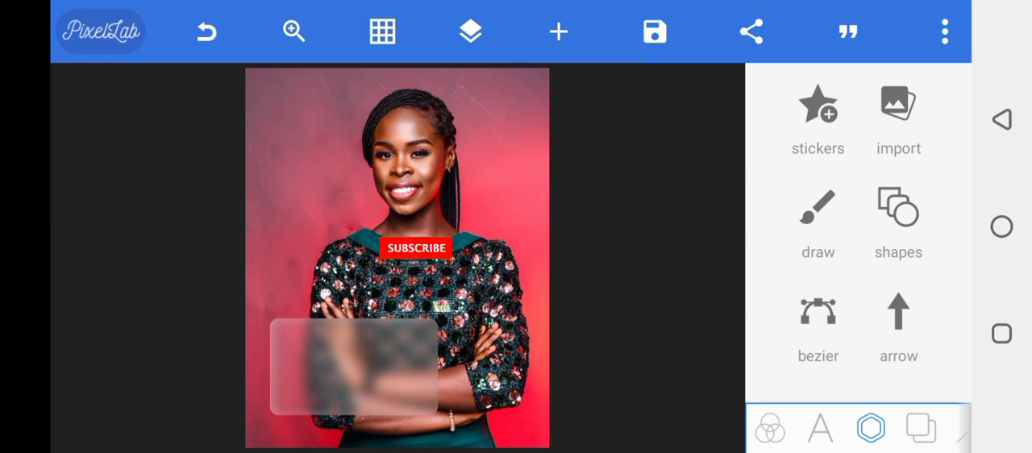
{"action": "left_click", "coordinate": [415, 248]}
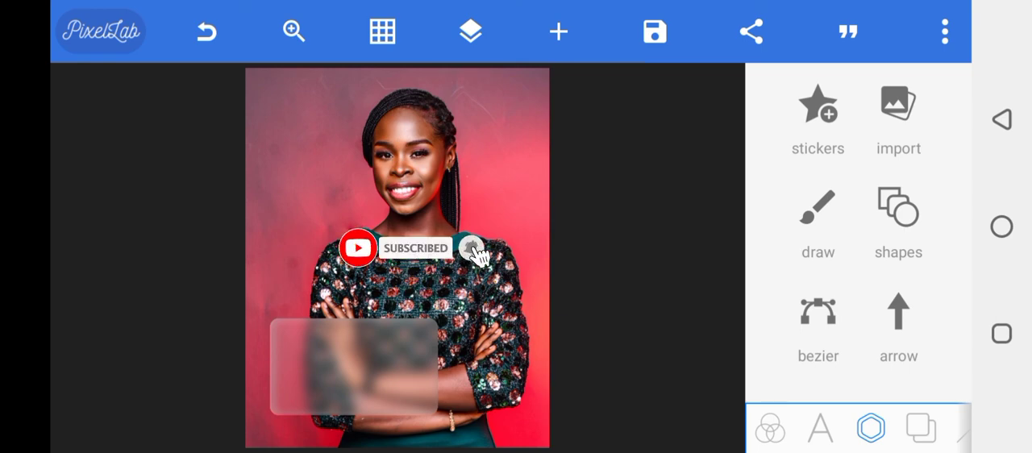